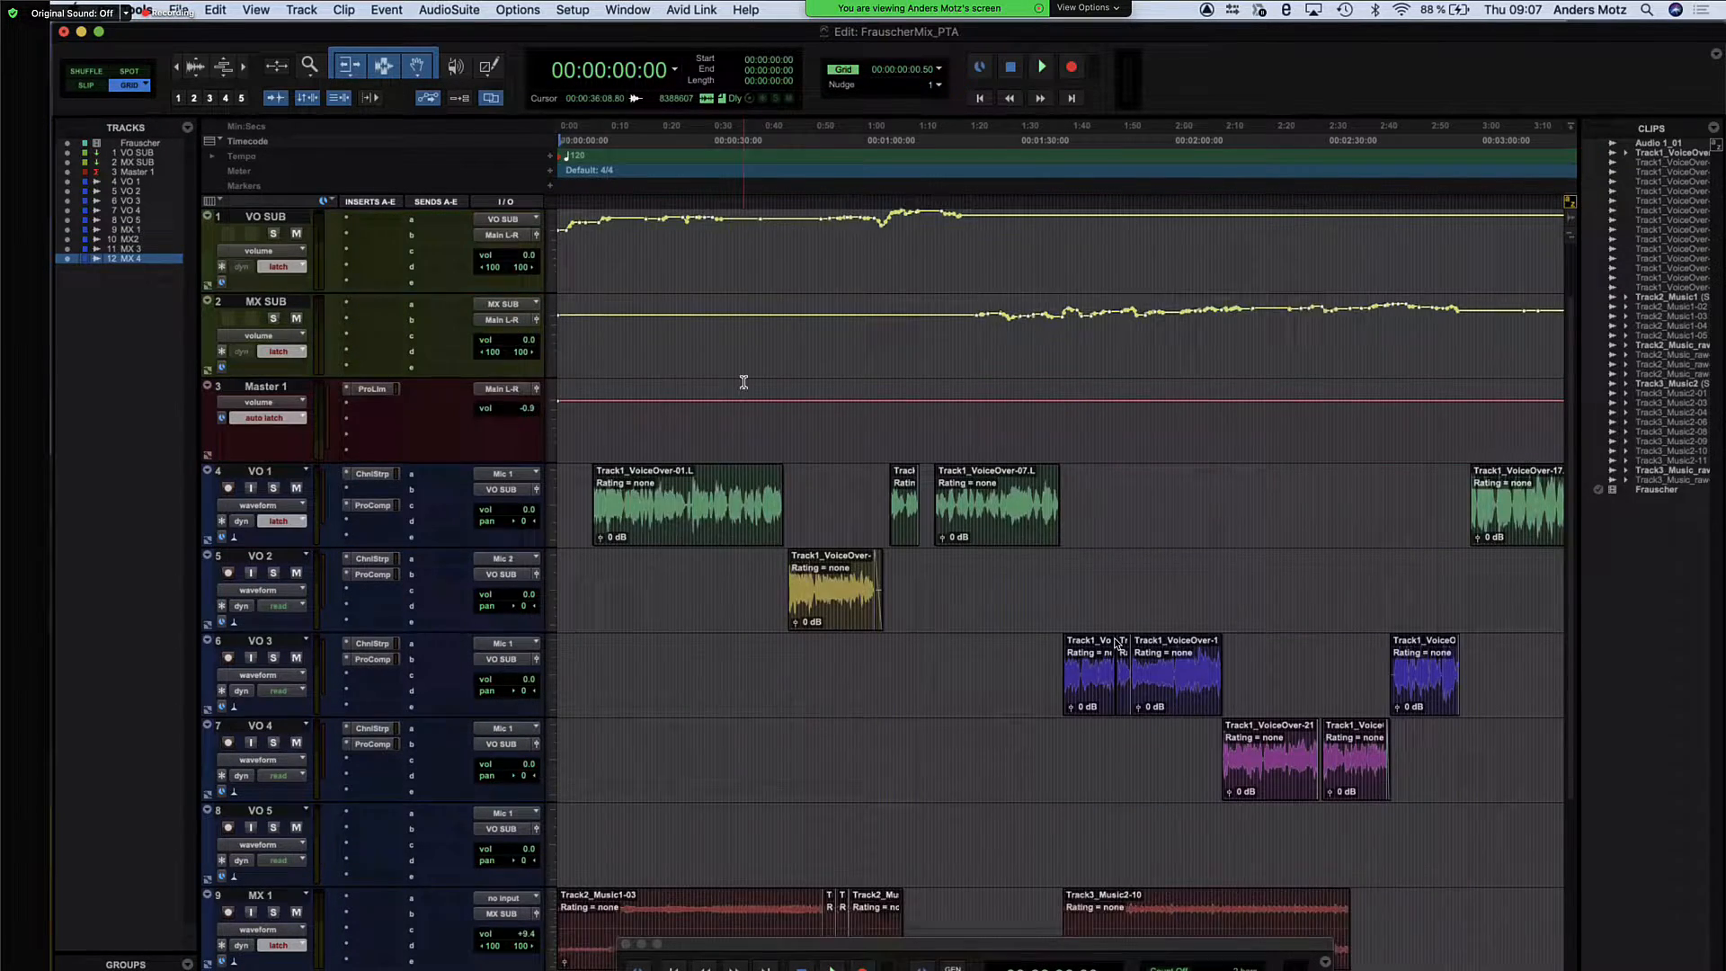
Scroll the Tracks list to reach the tracks being selected for the bounce
scroll("down", 3)
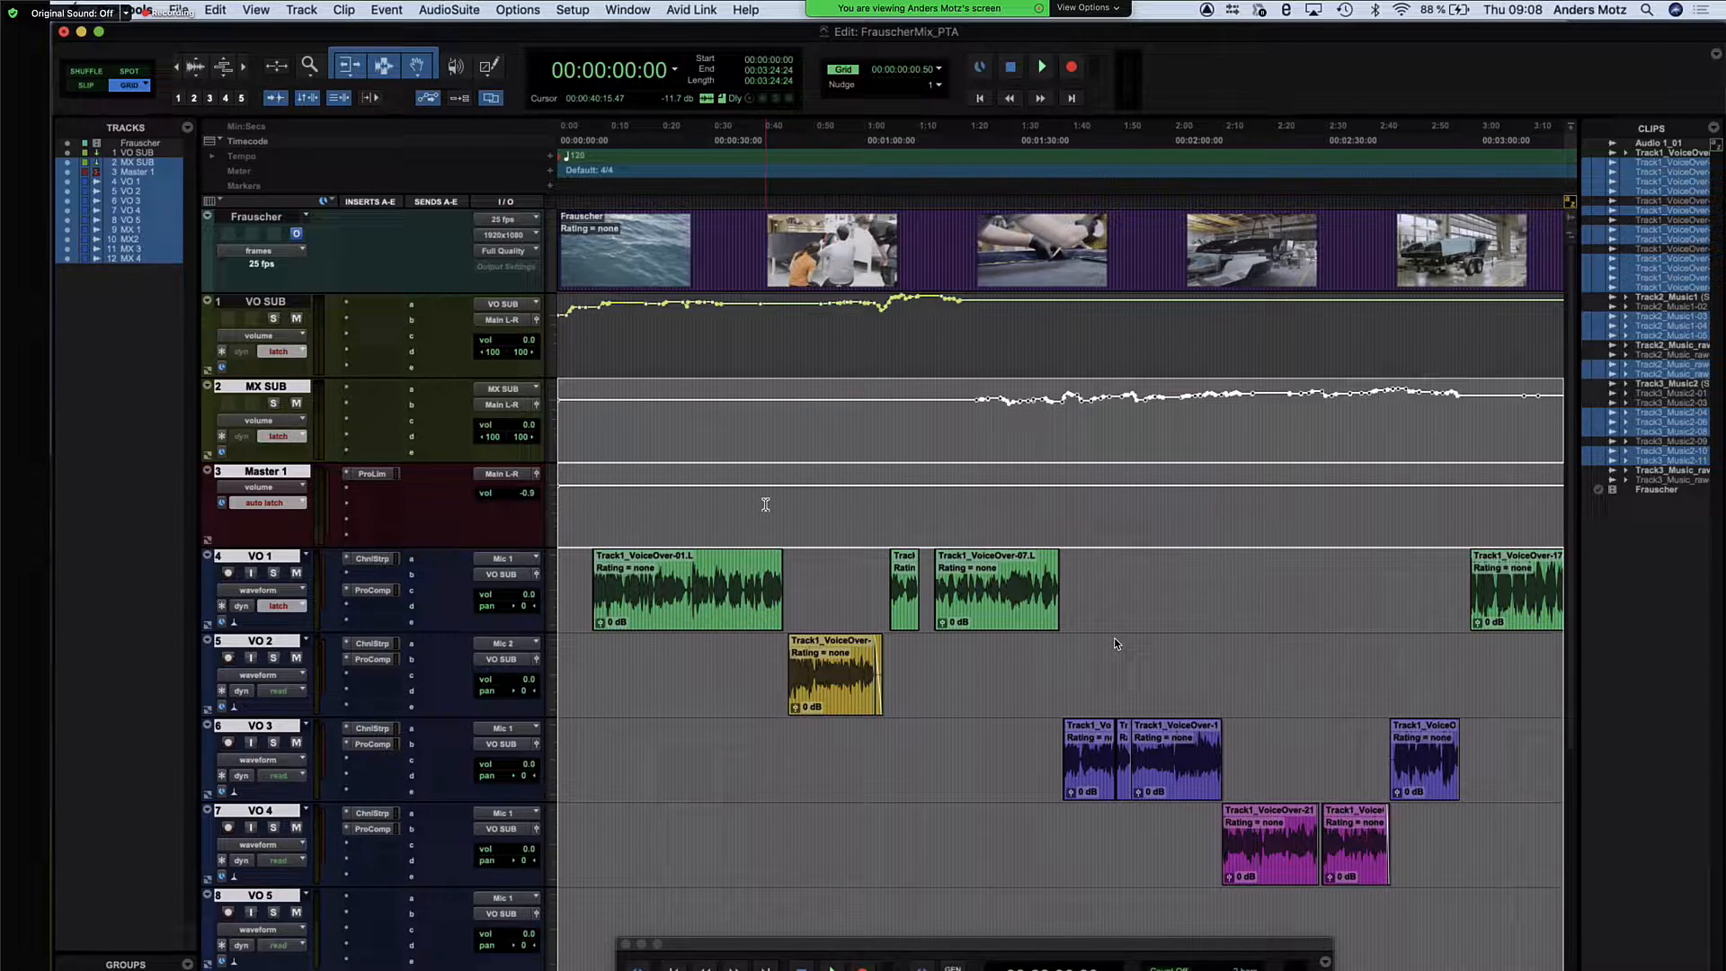
Start a Track Bounce for the selected tracks, bringing up its settings
scroll("down", 3)
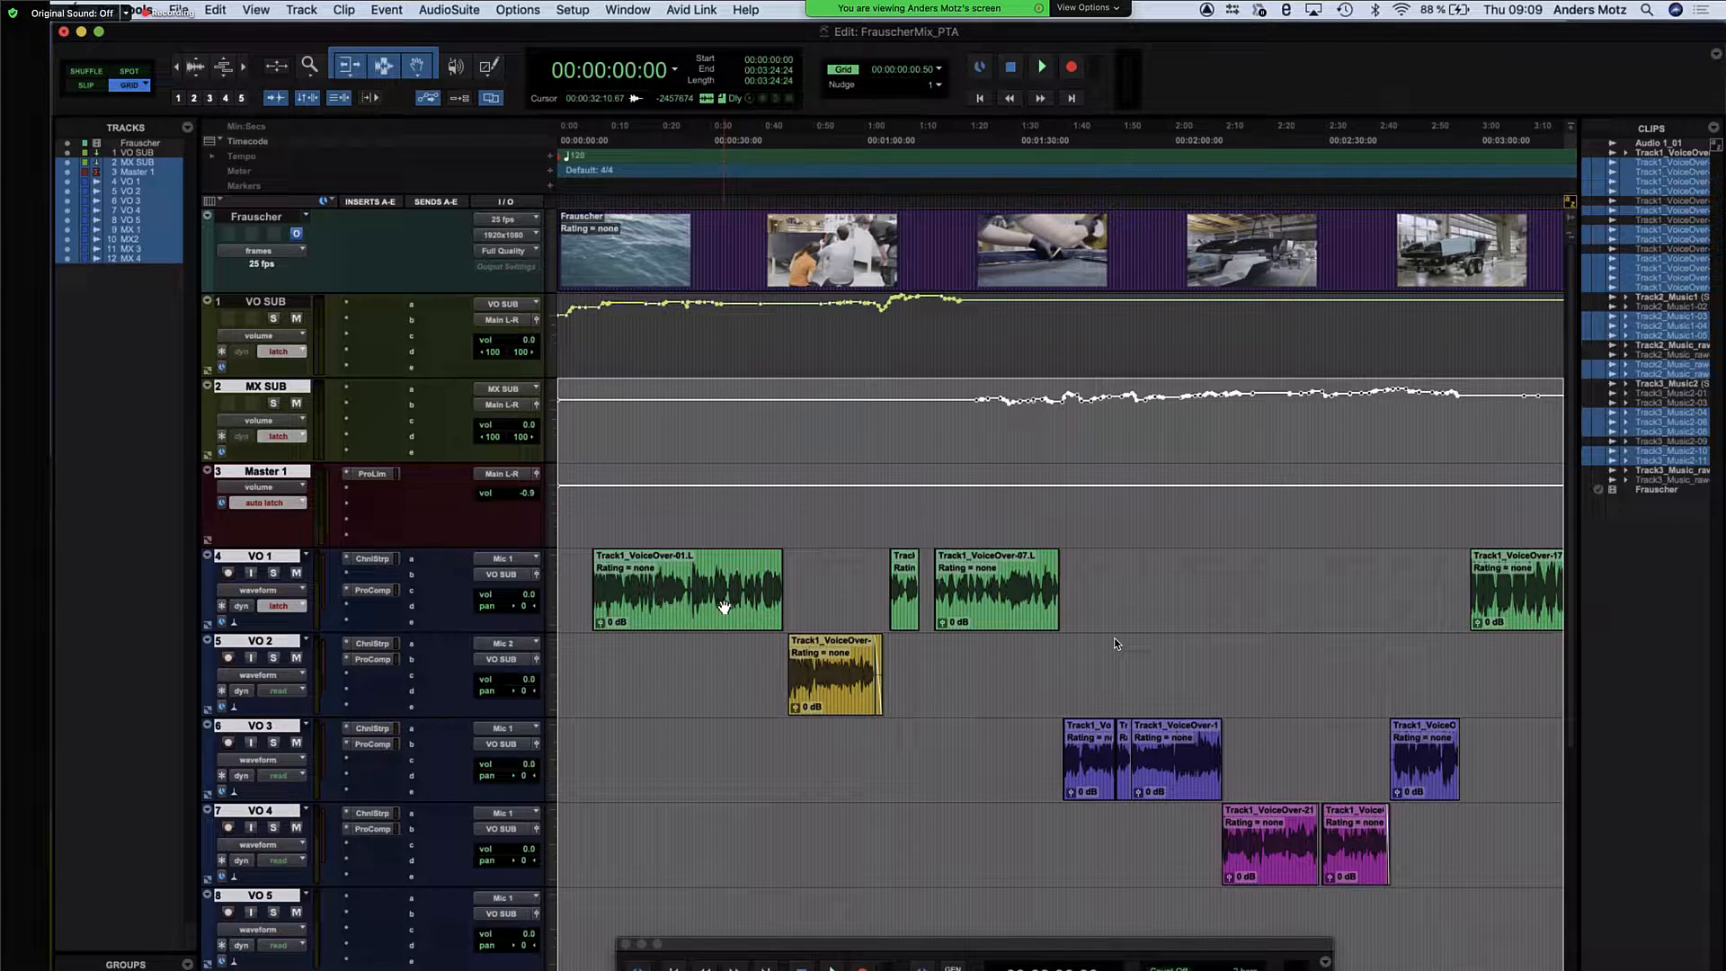
left_click(326, 9)
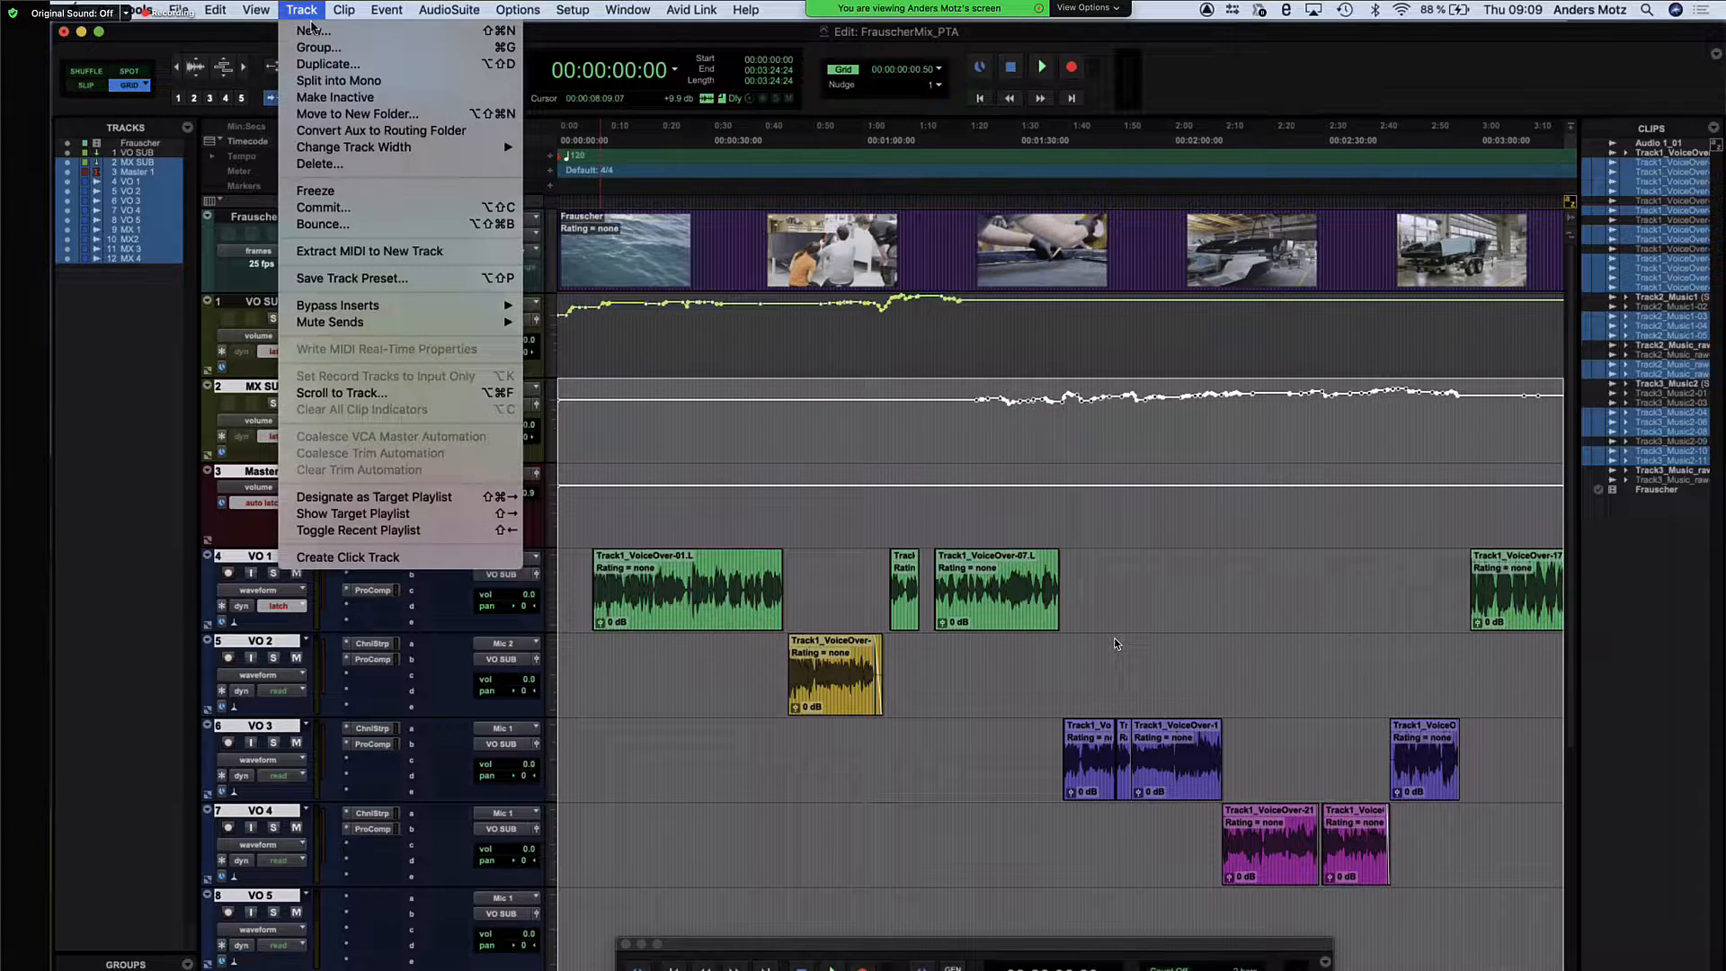
mouse_move(361, 223)
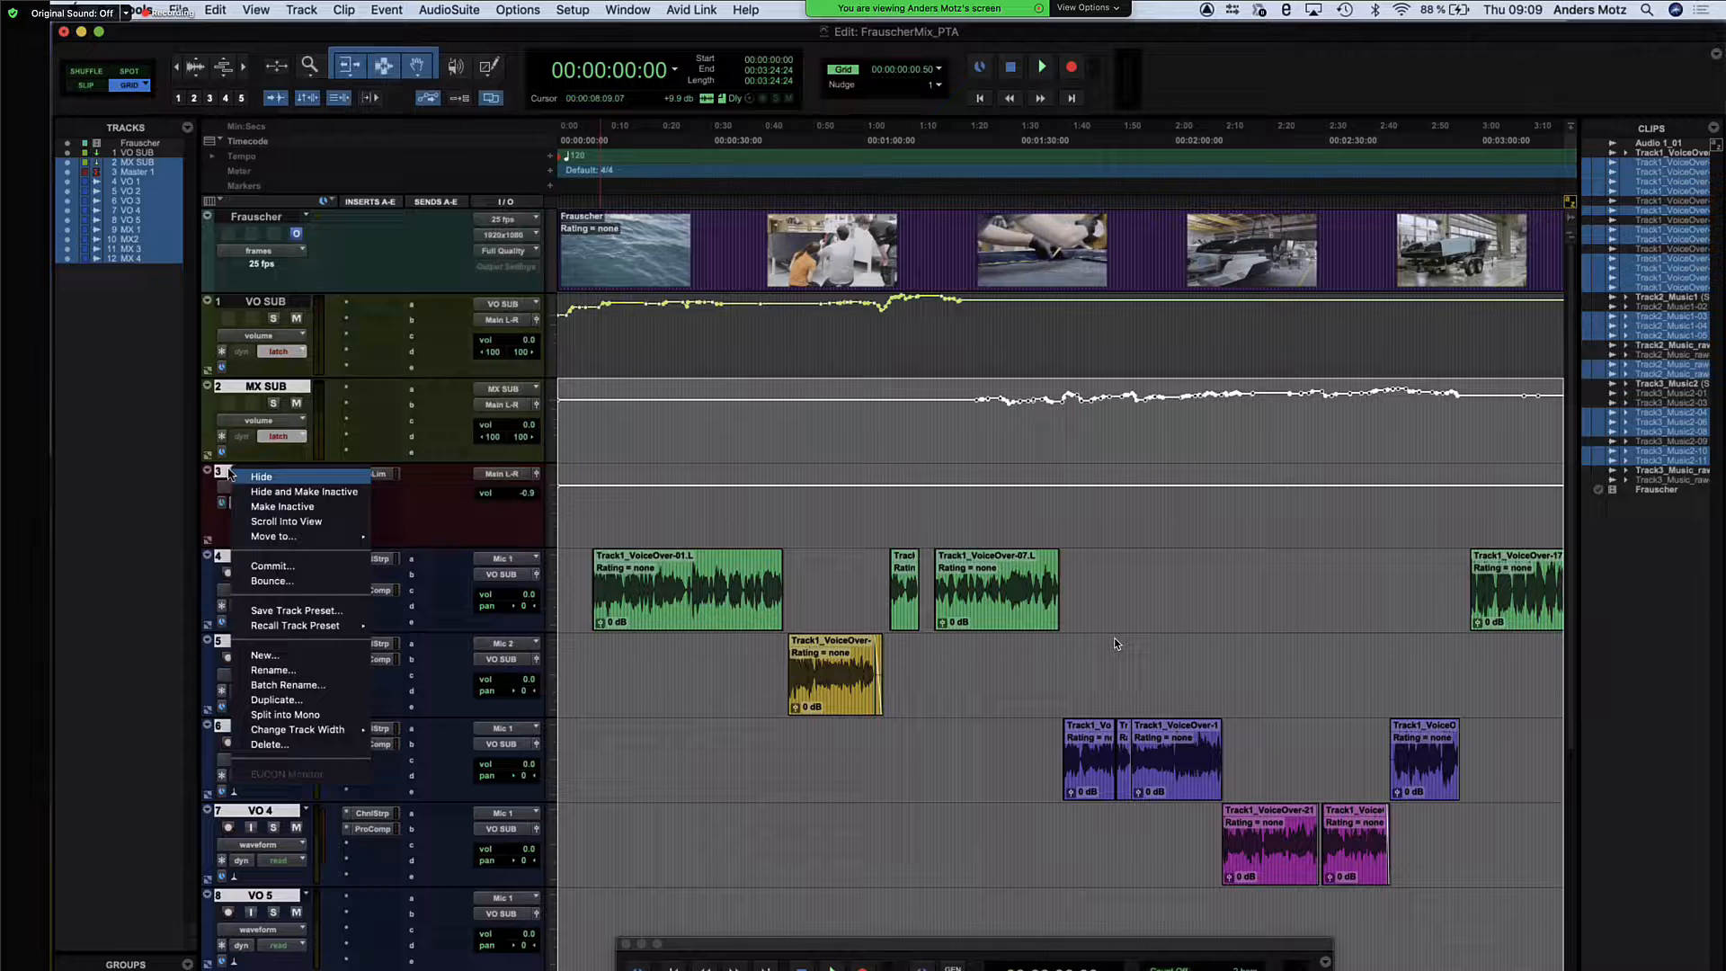
left_click(273, 580)
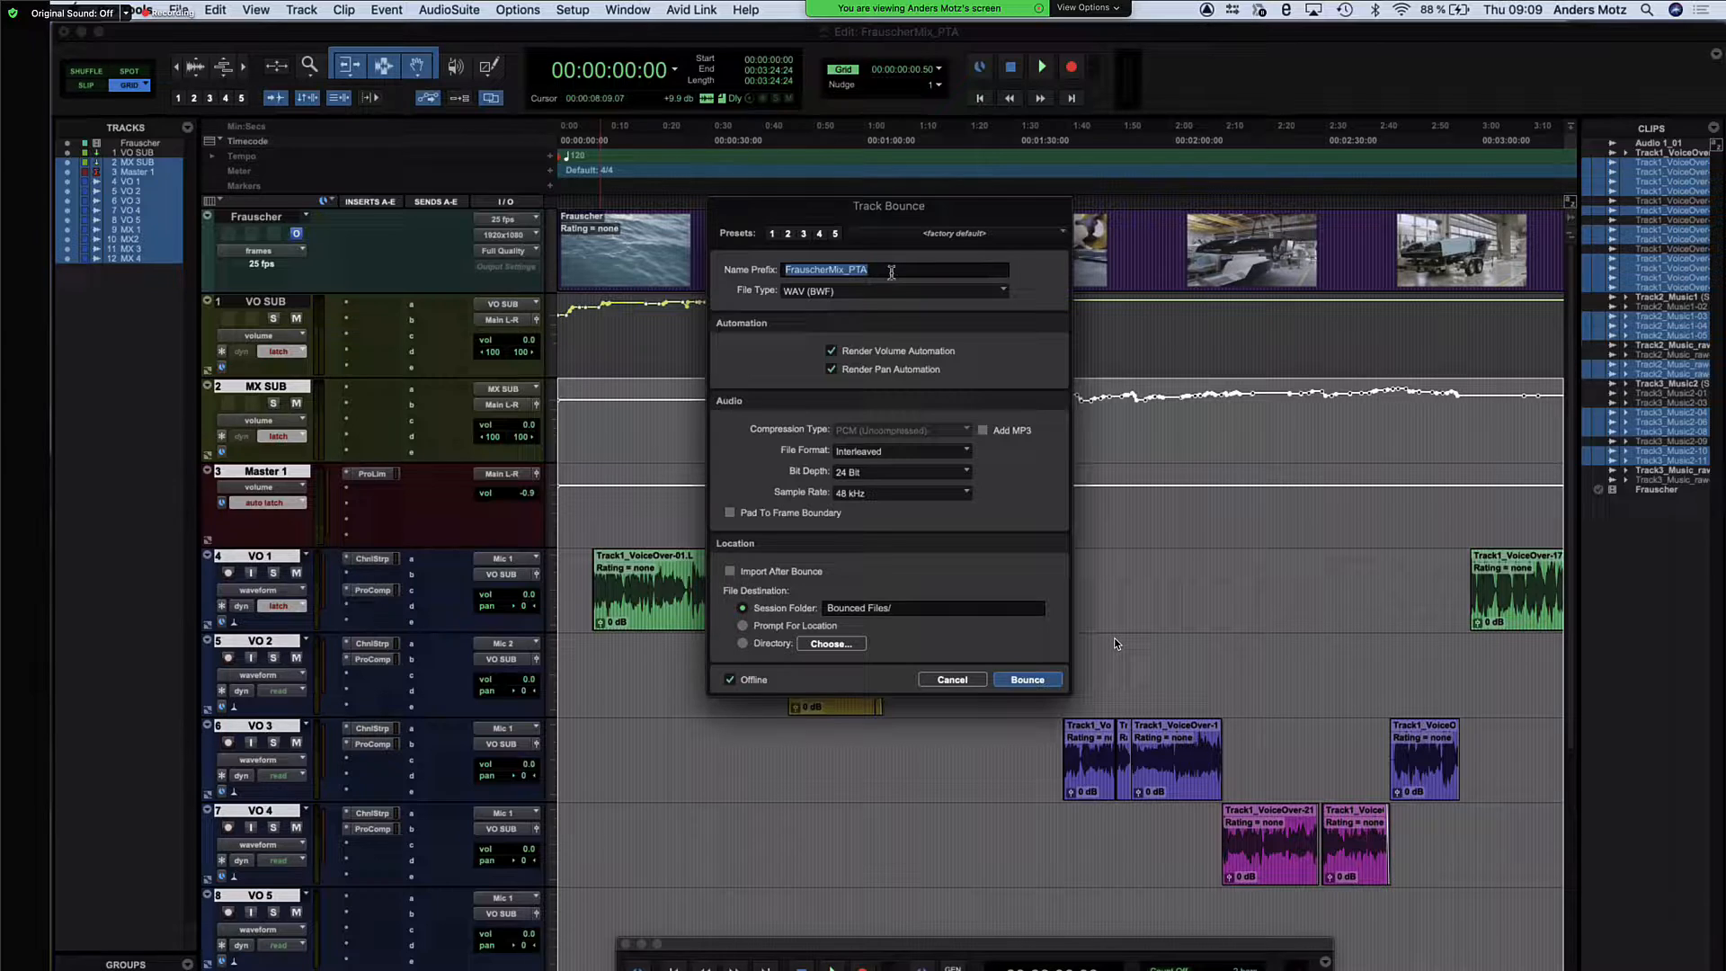
Set the bounce file name prefix to PTA_Trackbounce
type("PTA_Trackbounce")
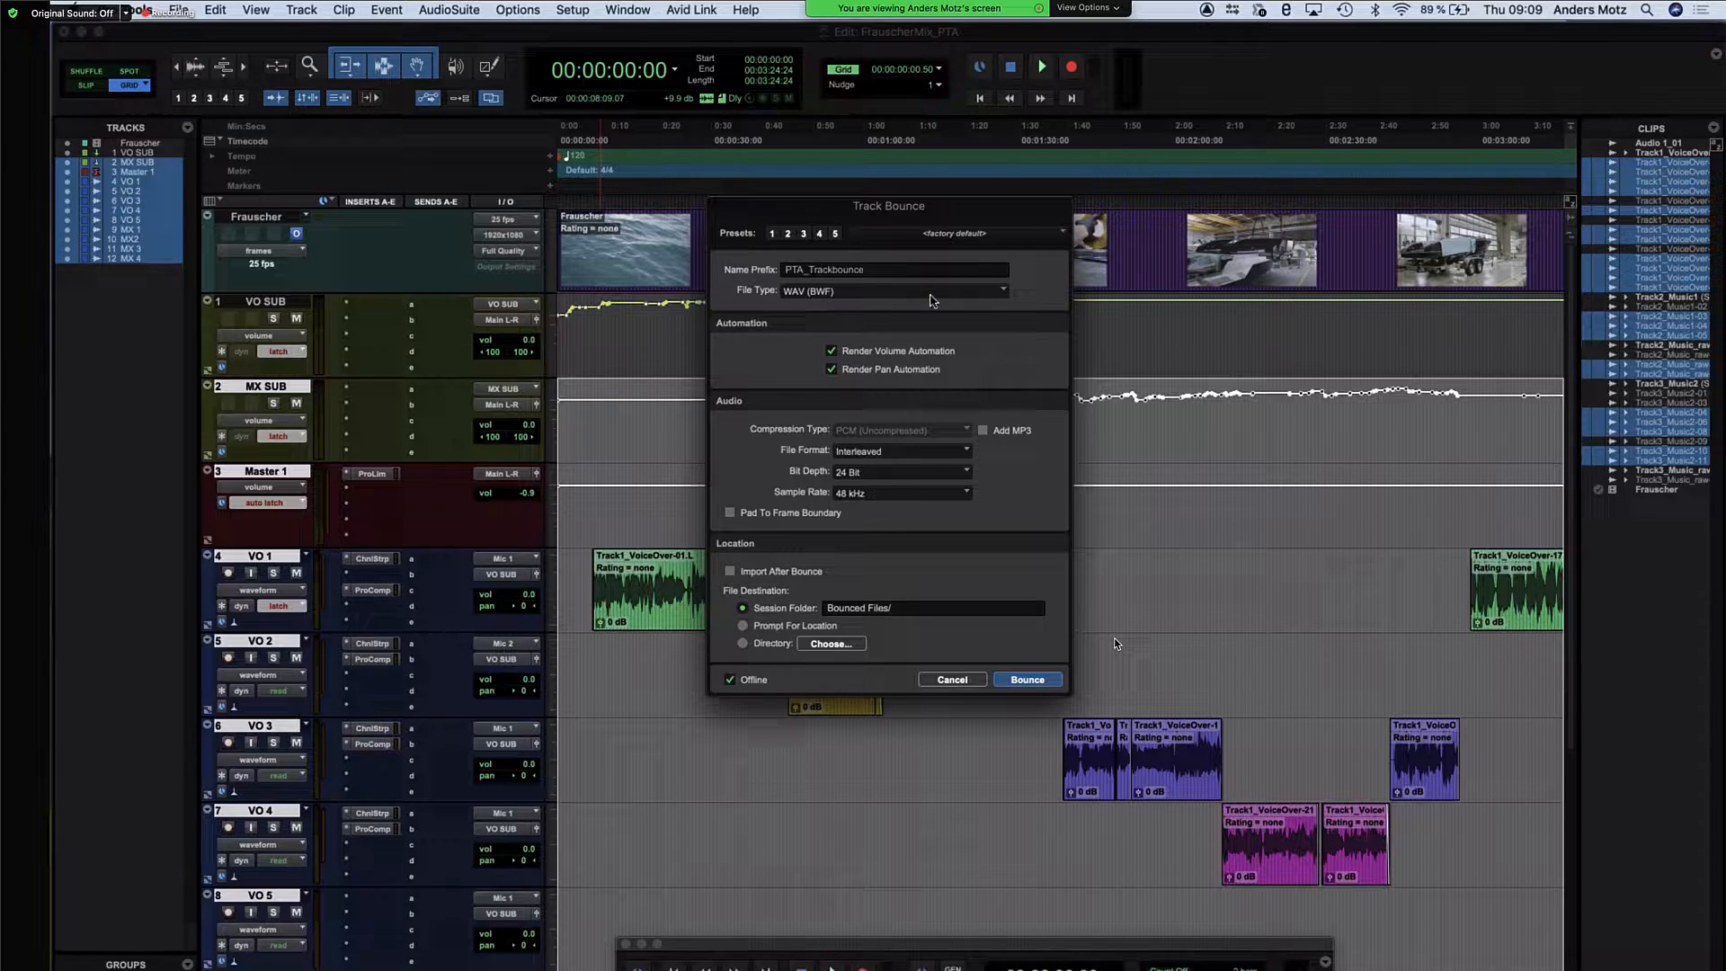
mouse_move(946, 298)
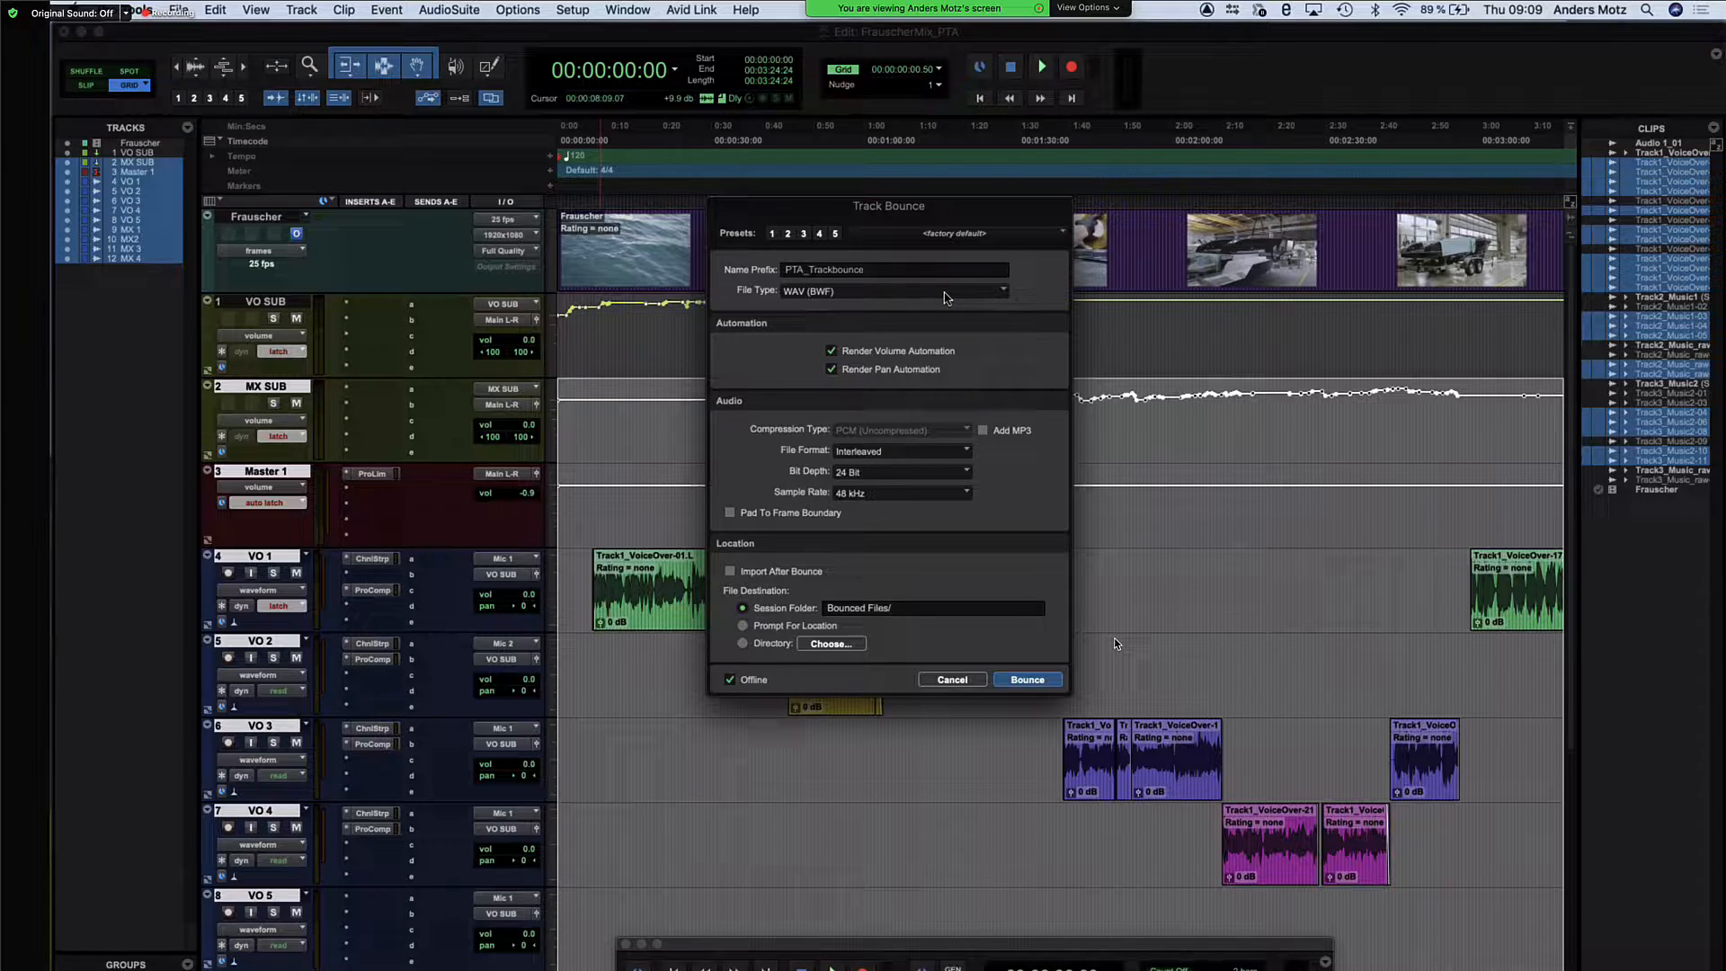
left_click(892, 270)
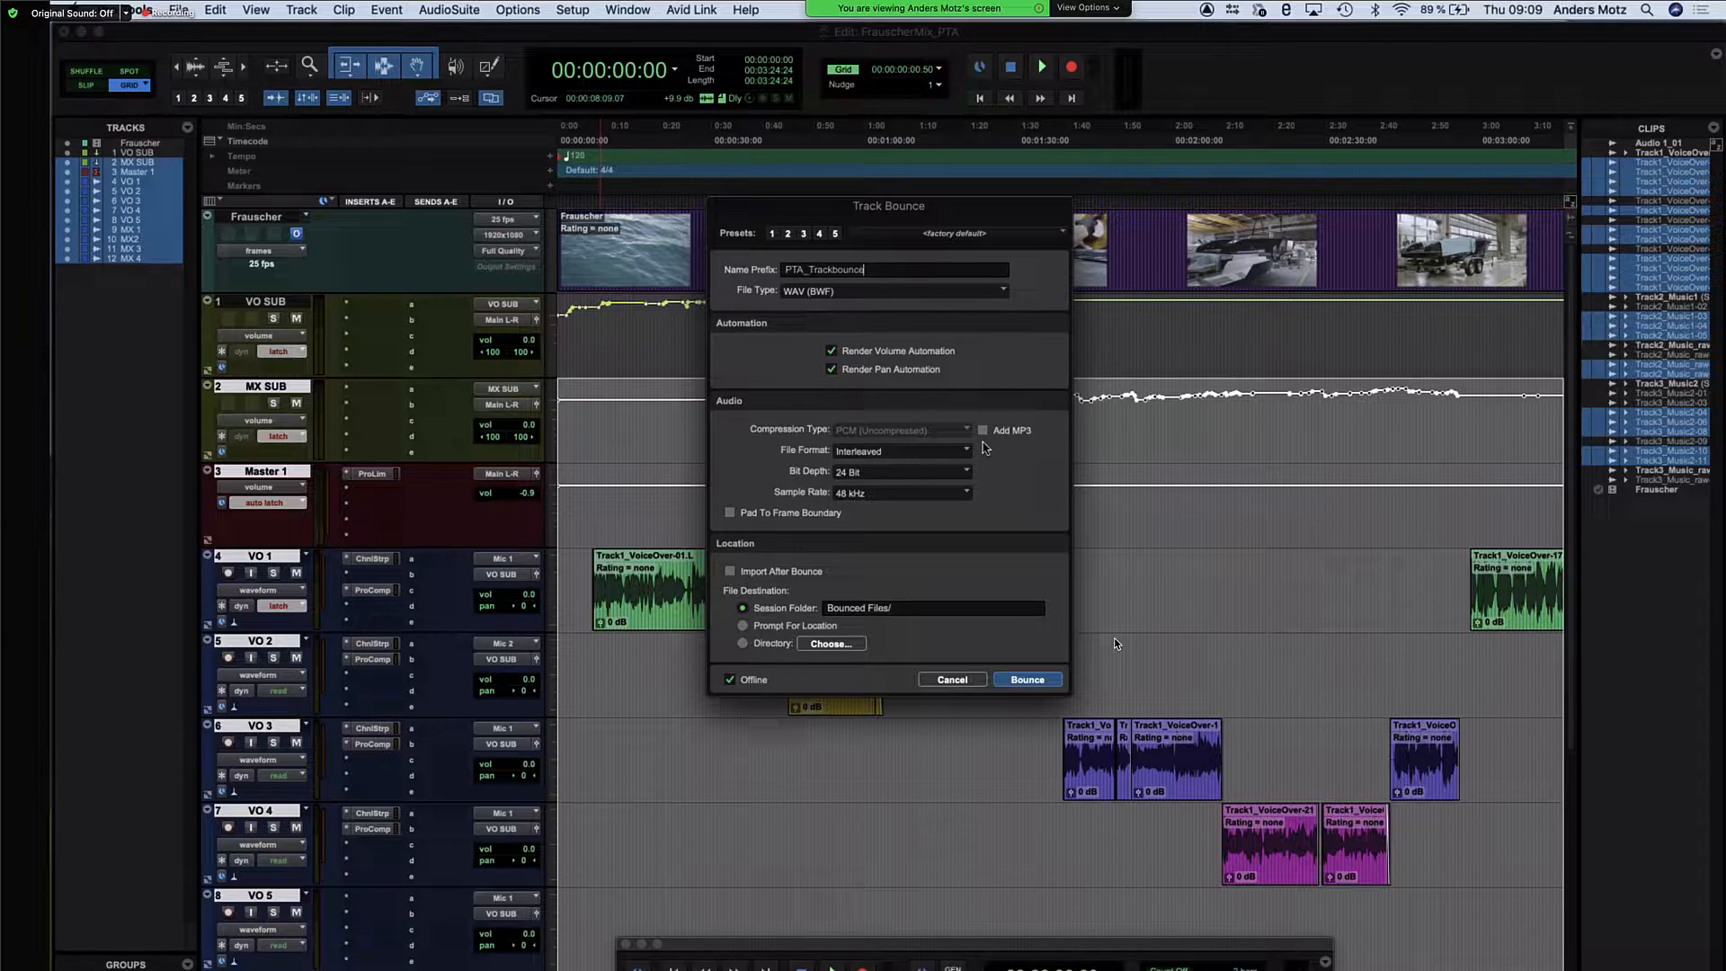
Enable Add MP3 so each WAV bounce gets an MP3 copy
left_click(982, 430)
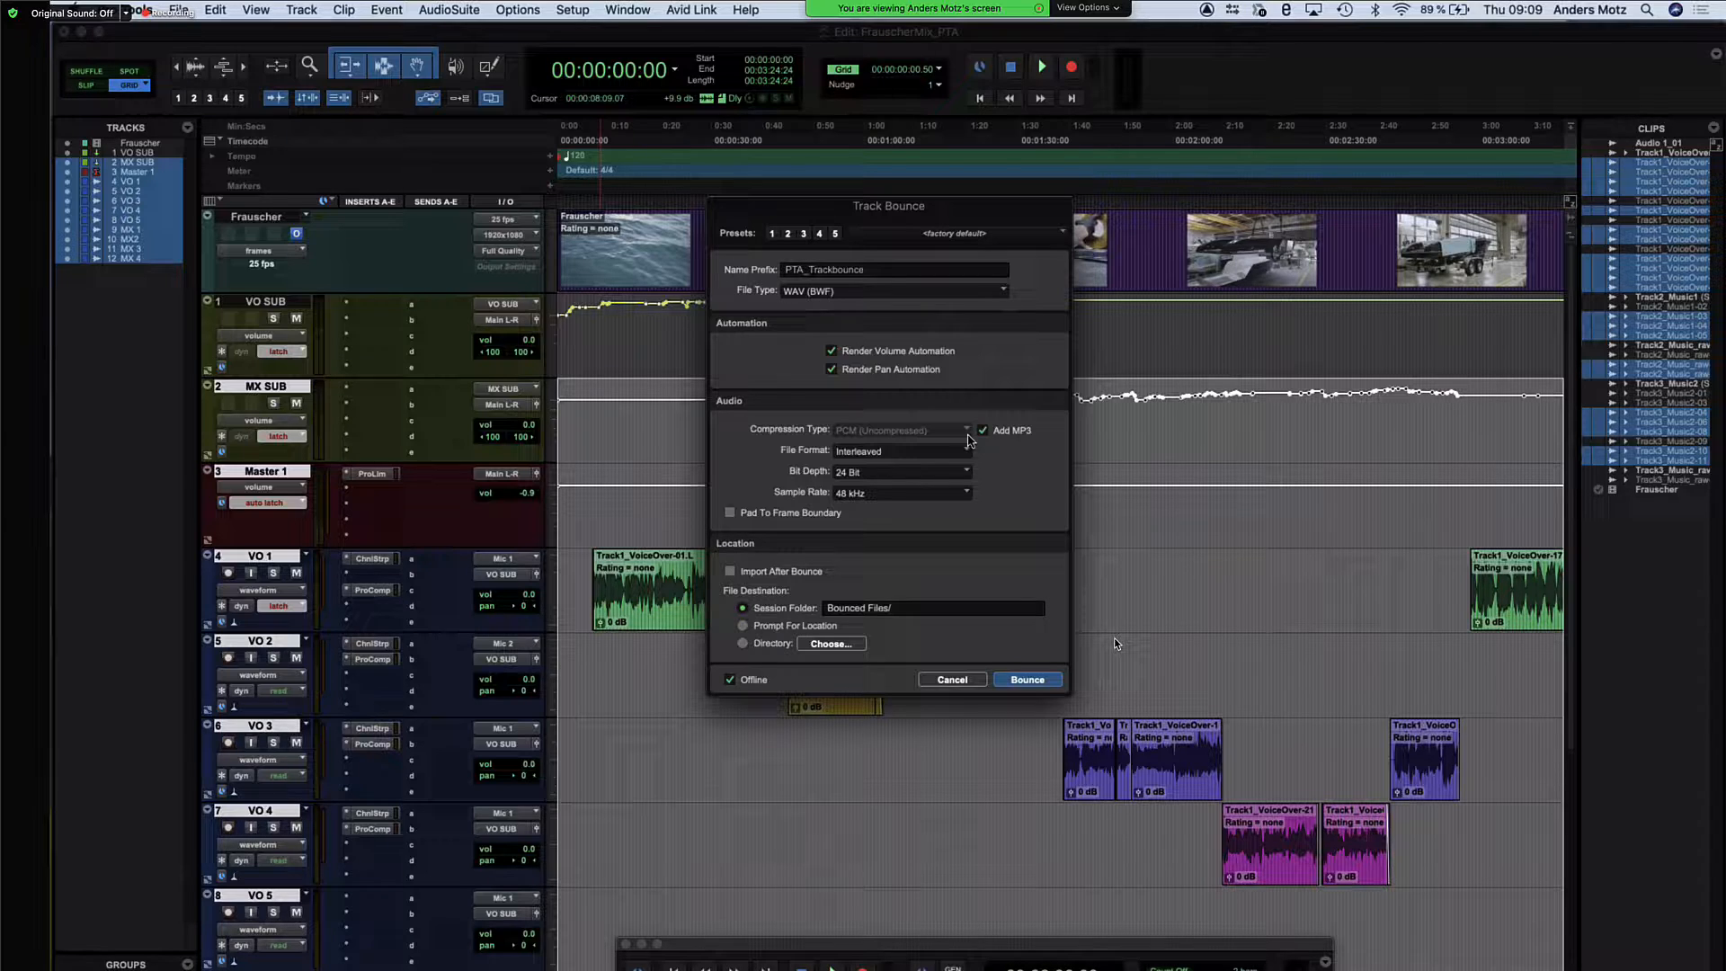
mouse_move(1021, 469)
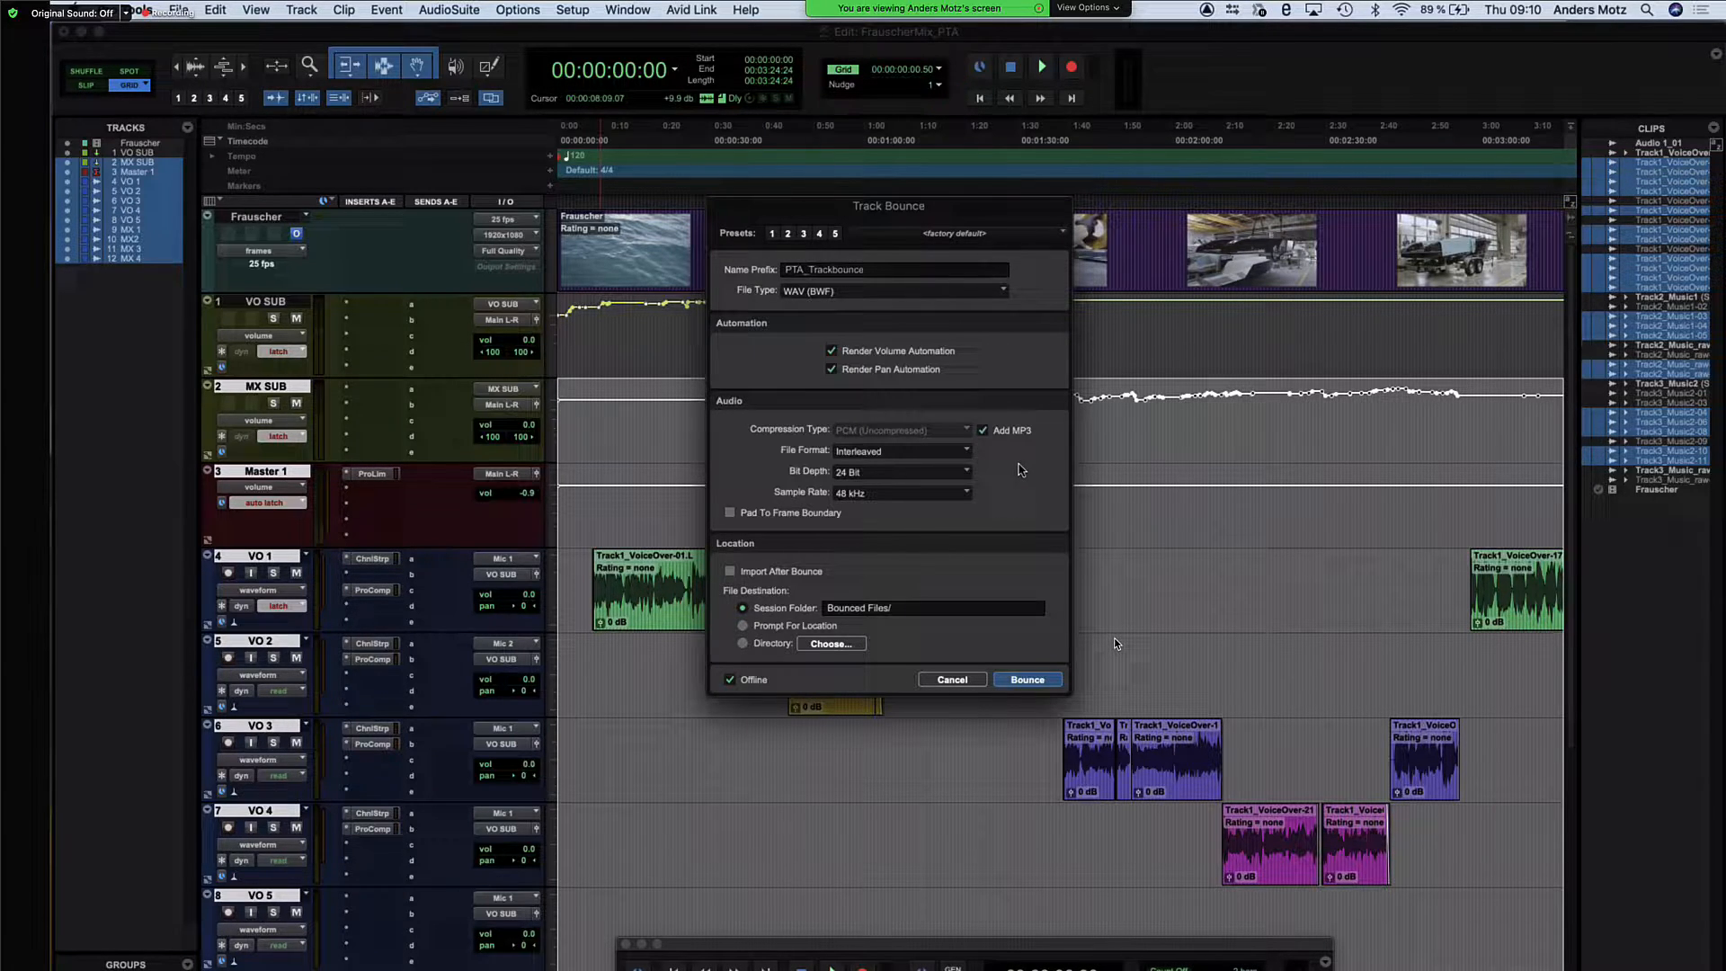
mouse_move(867, 466)
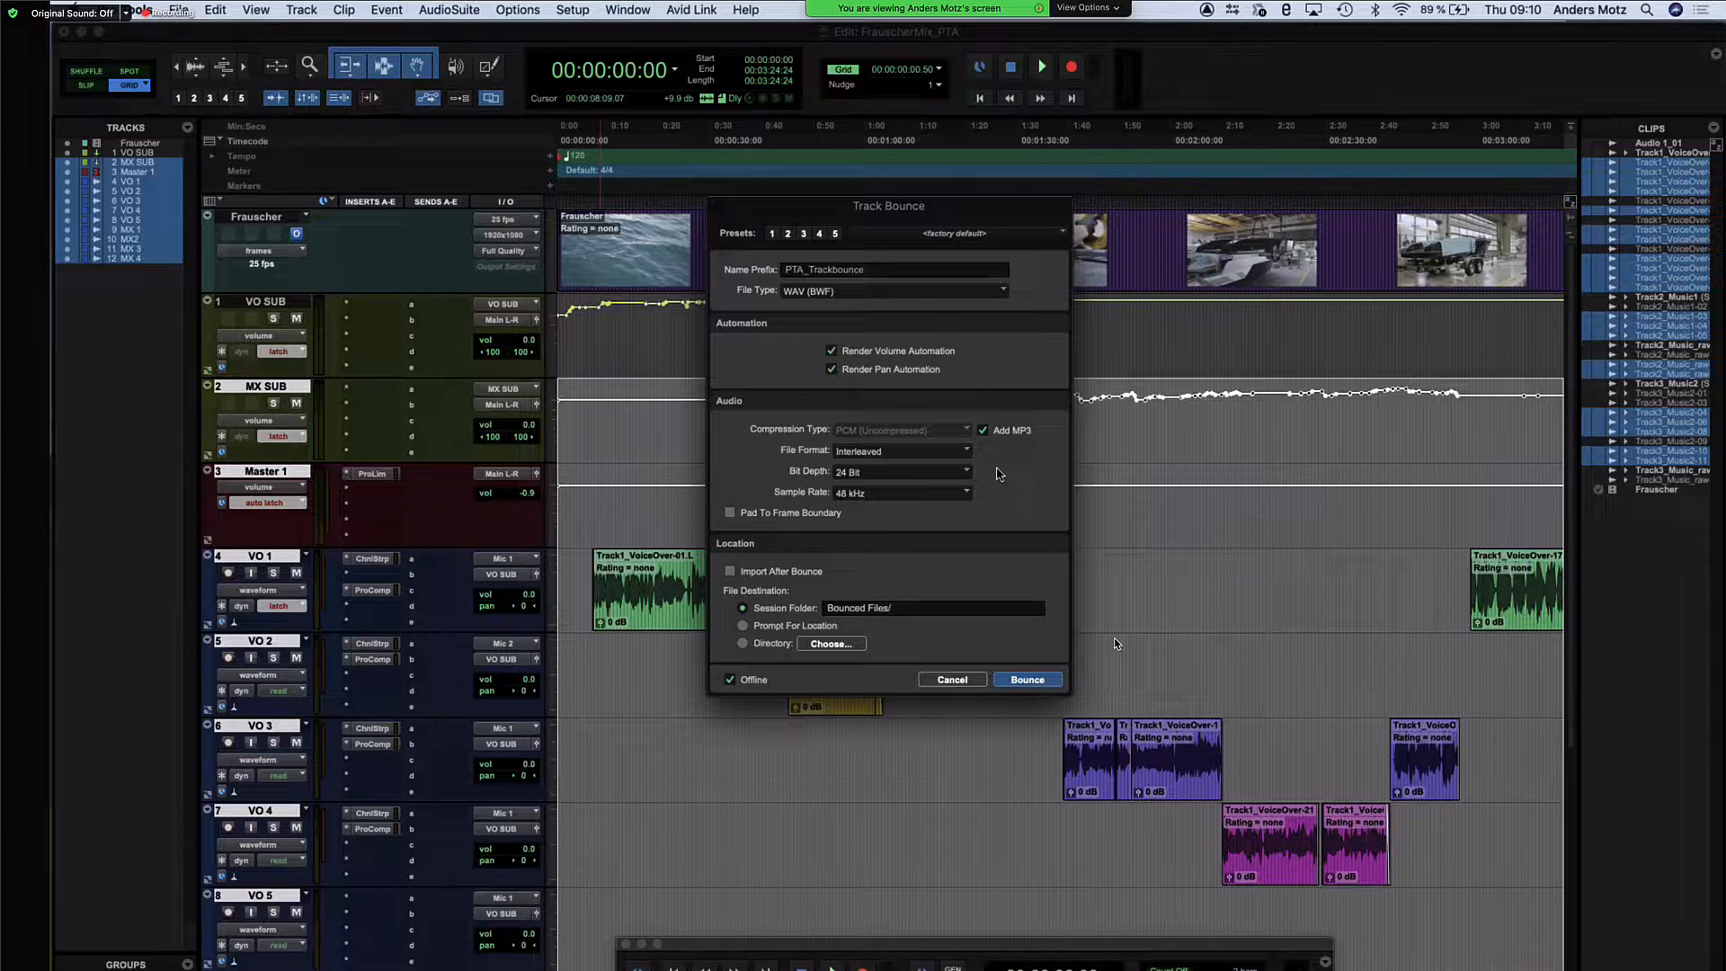
mouse_move(888, 351)
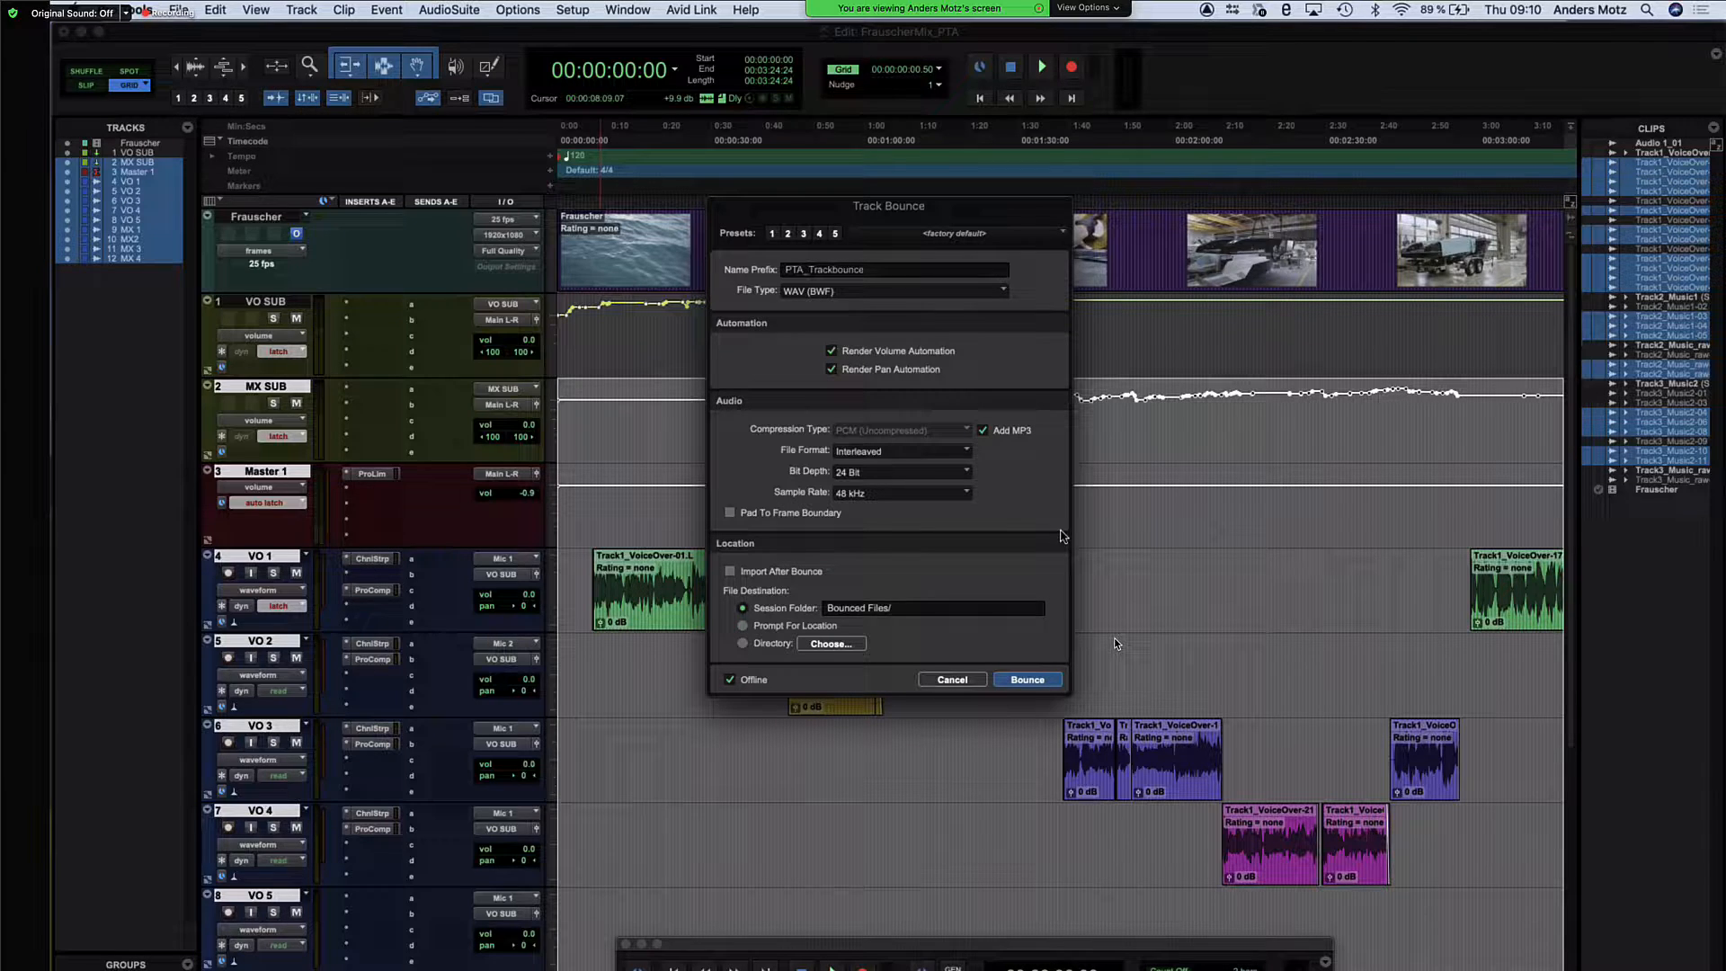
mouse_move(1025, 502)
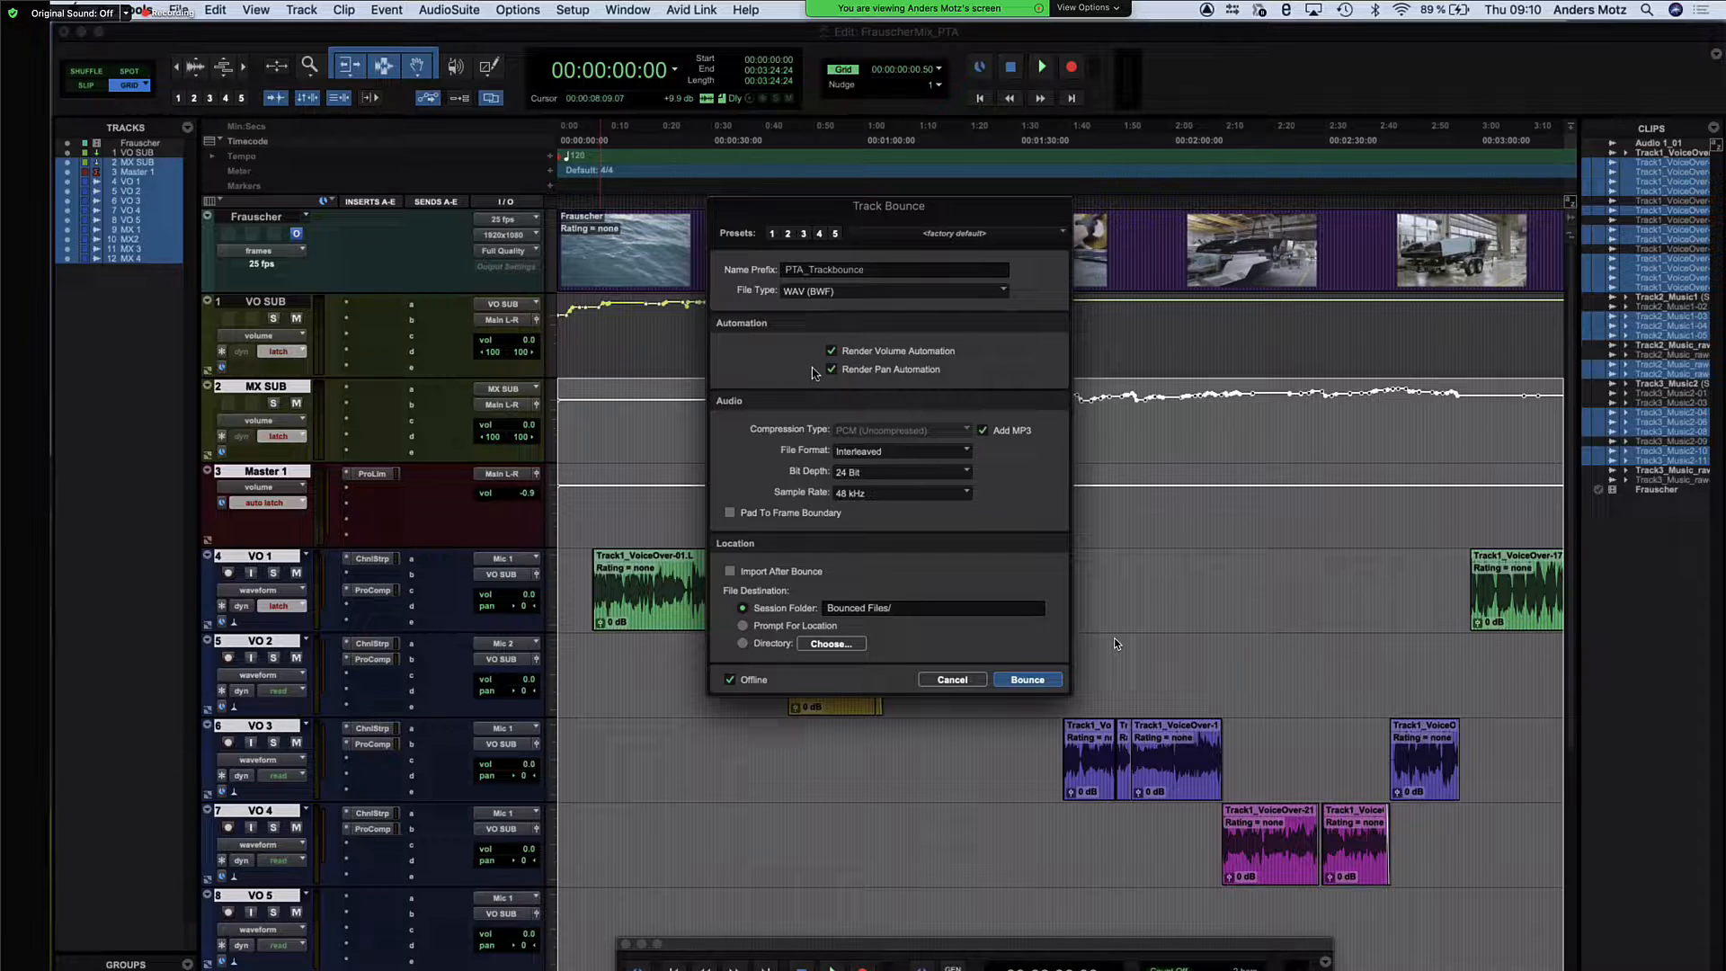
left_click(831, 351)
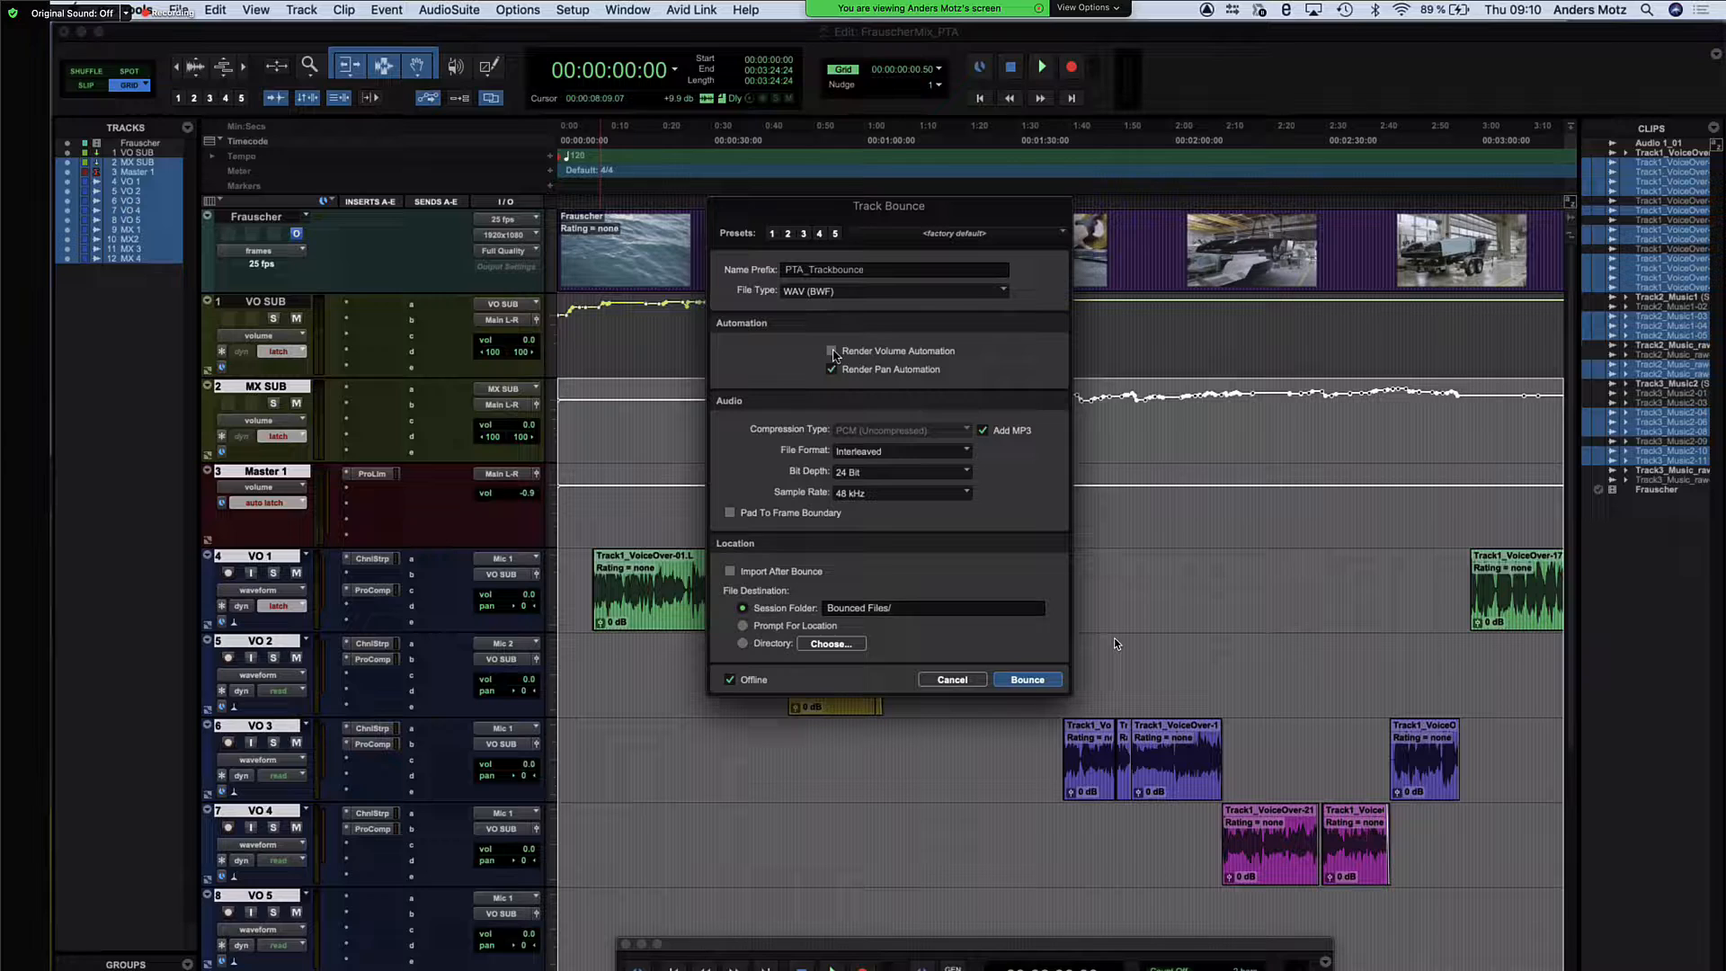
left_click(831, 351)
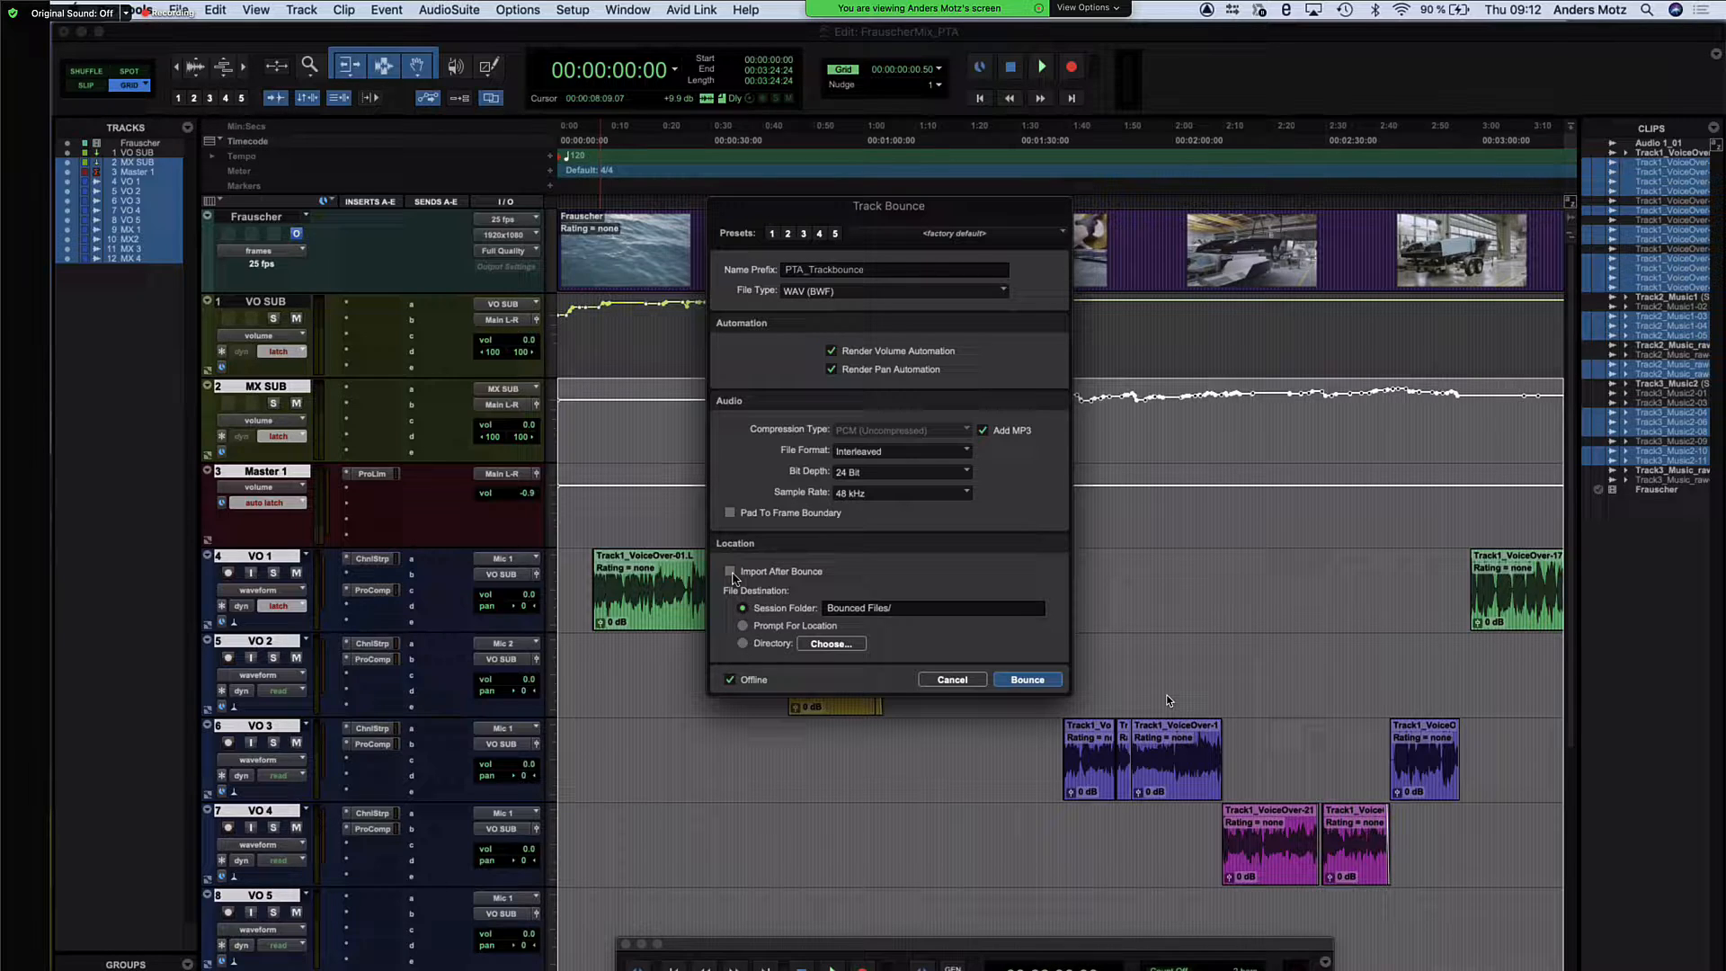
mouse_move(721, 654)
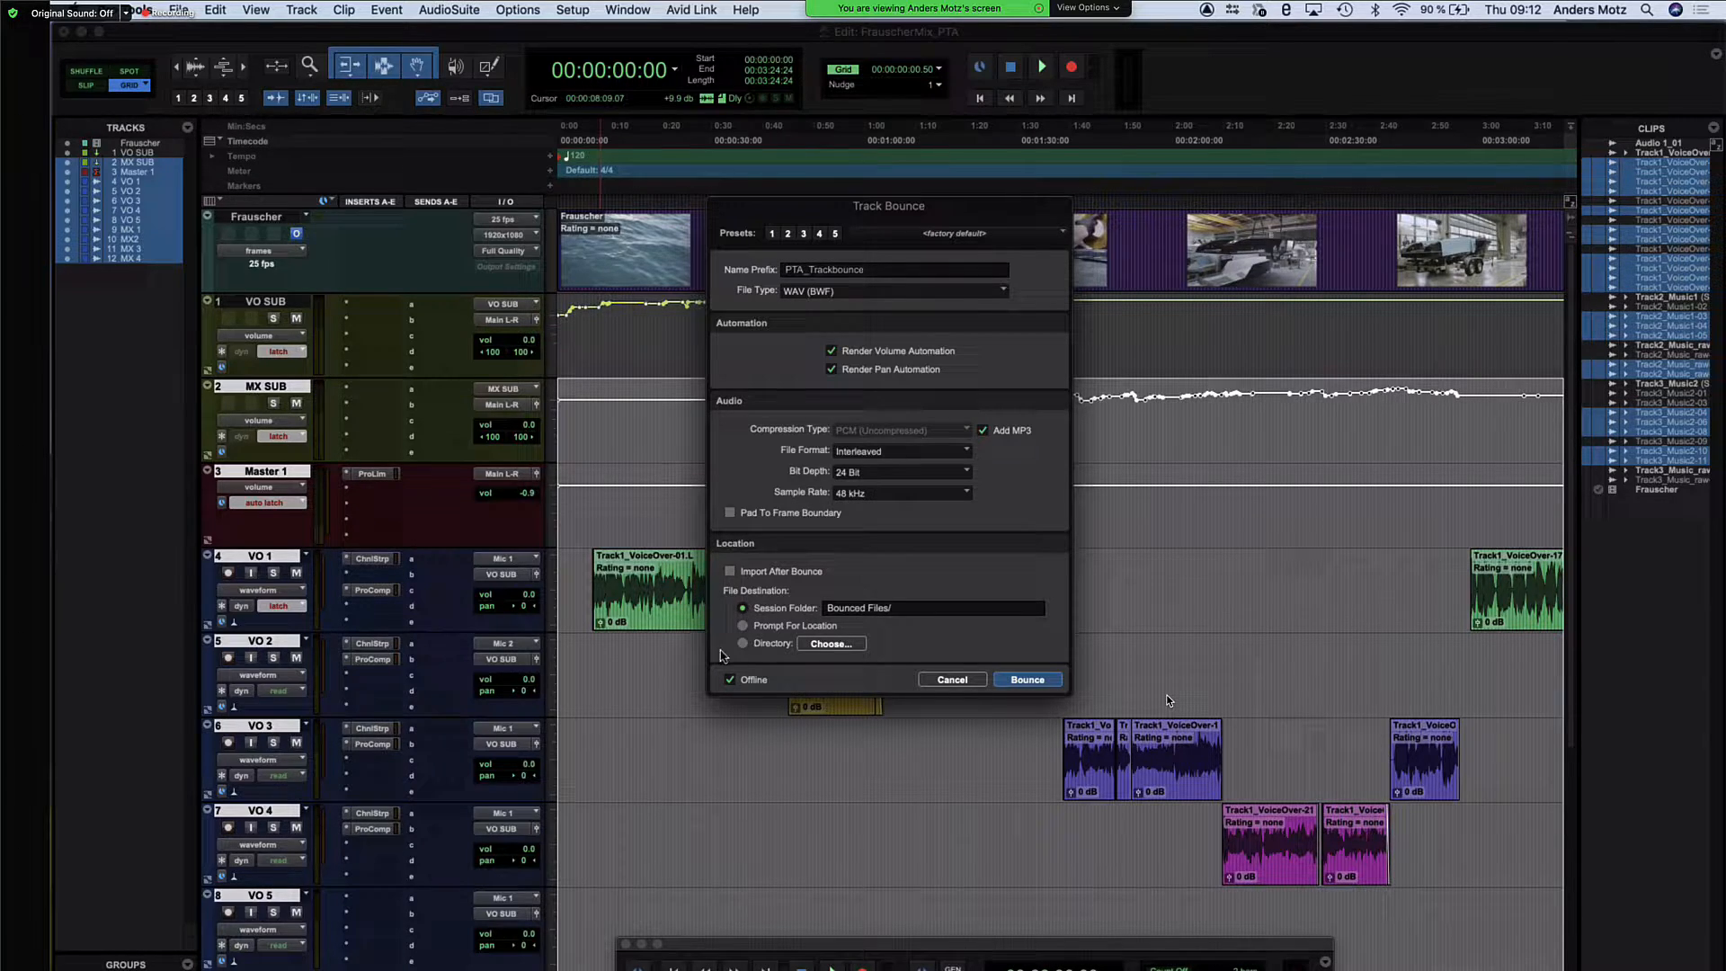
mouse_move(802, 655)
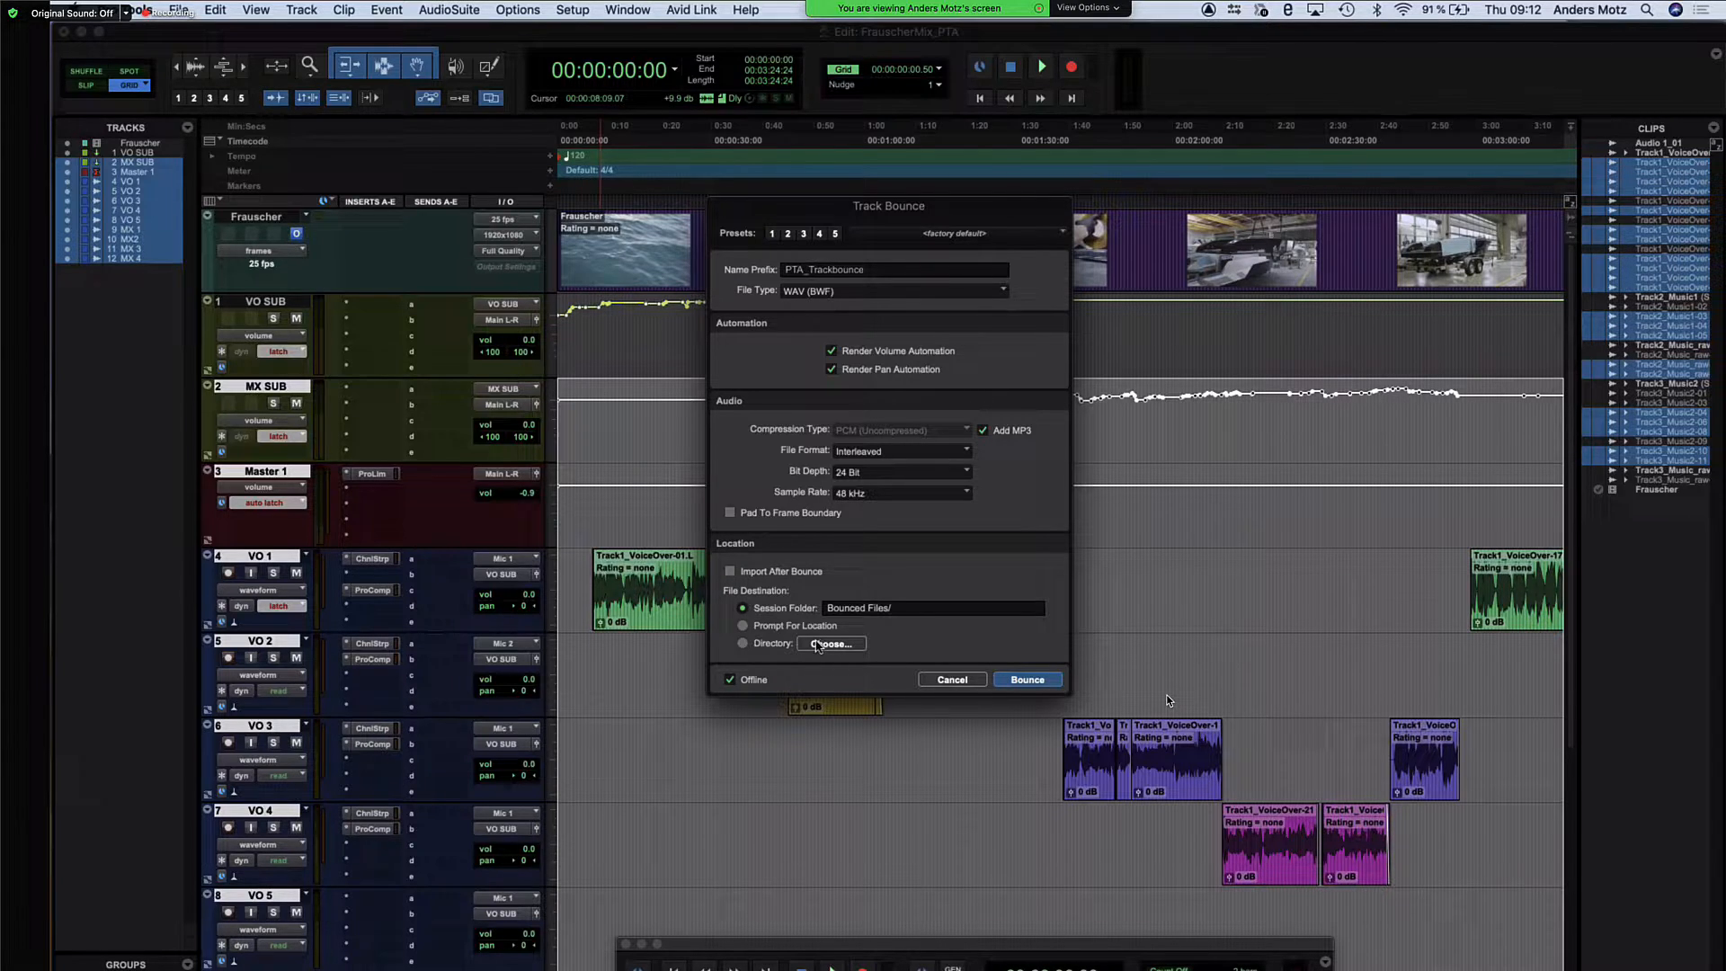
Set the bounce file destination to Prompt For Location
left_click(743, 626)
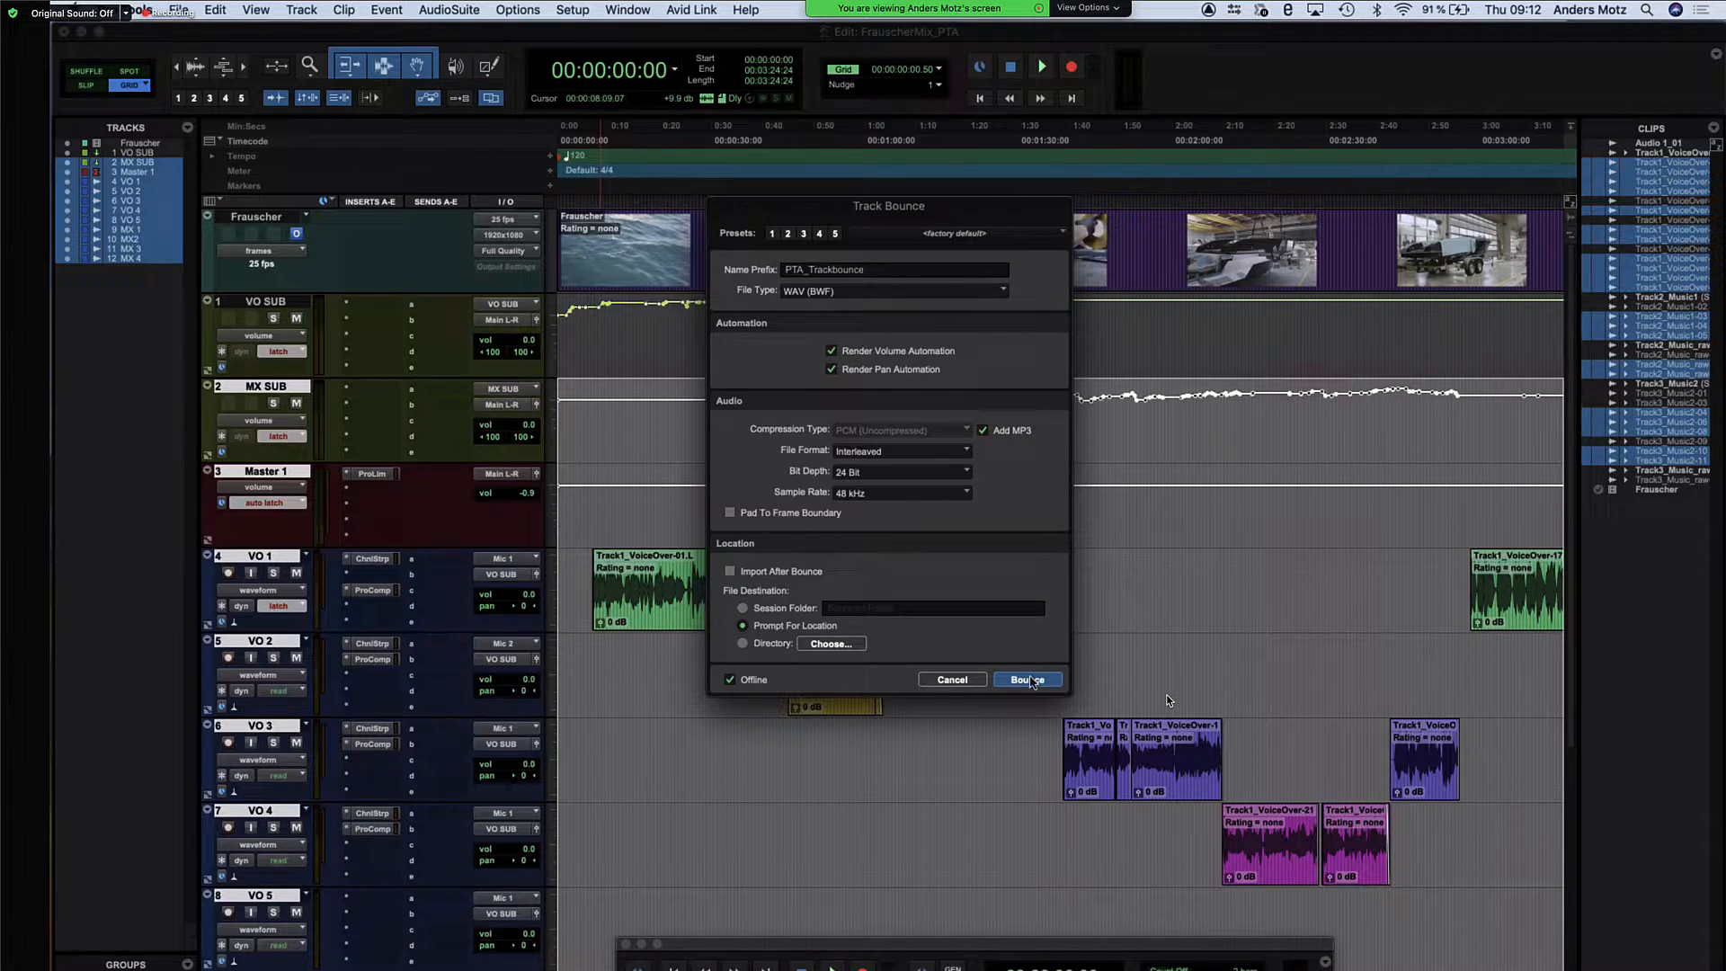
mouse_move(831, 660)
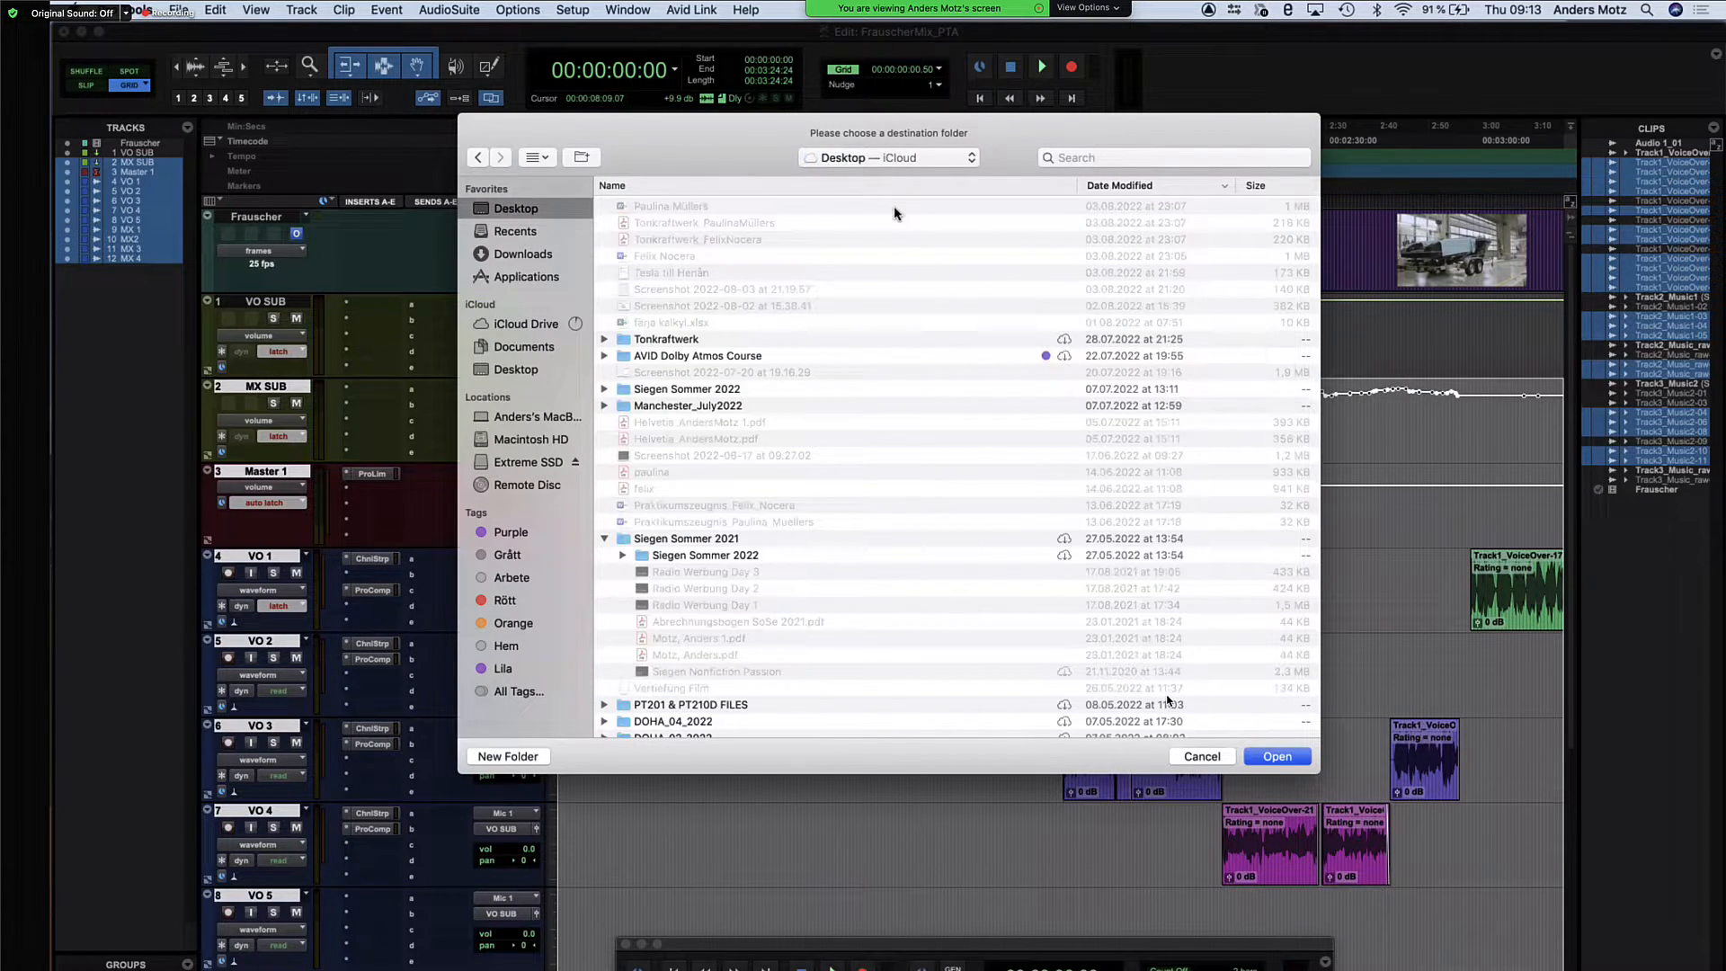
Create a PTA Tracks folder on the desktop and choose it as the bounce destination
left_click(507, 755)
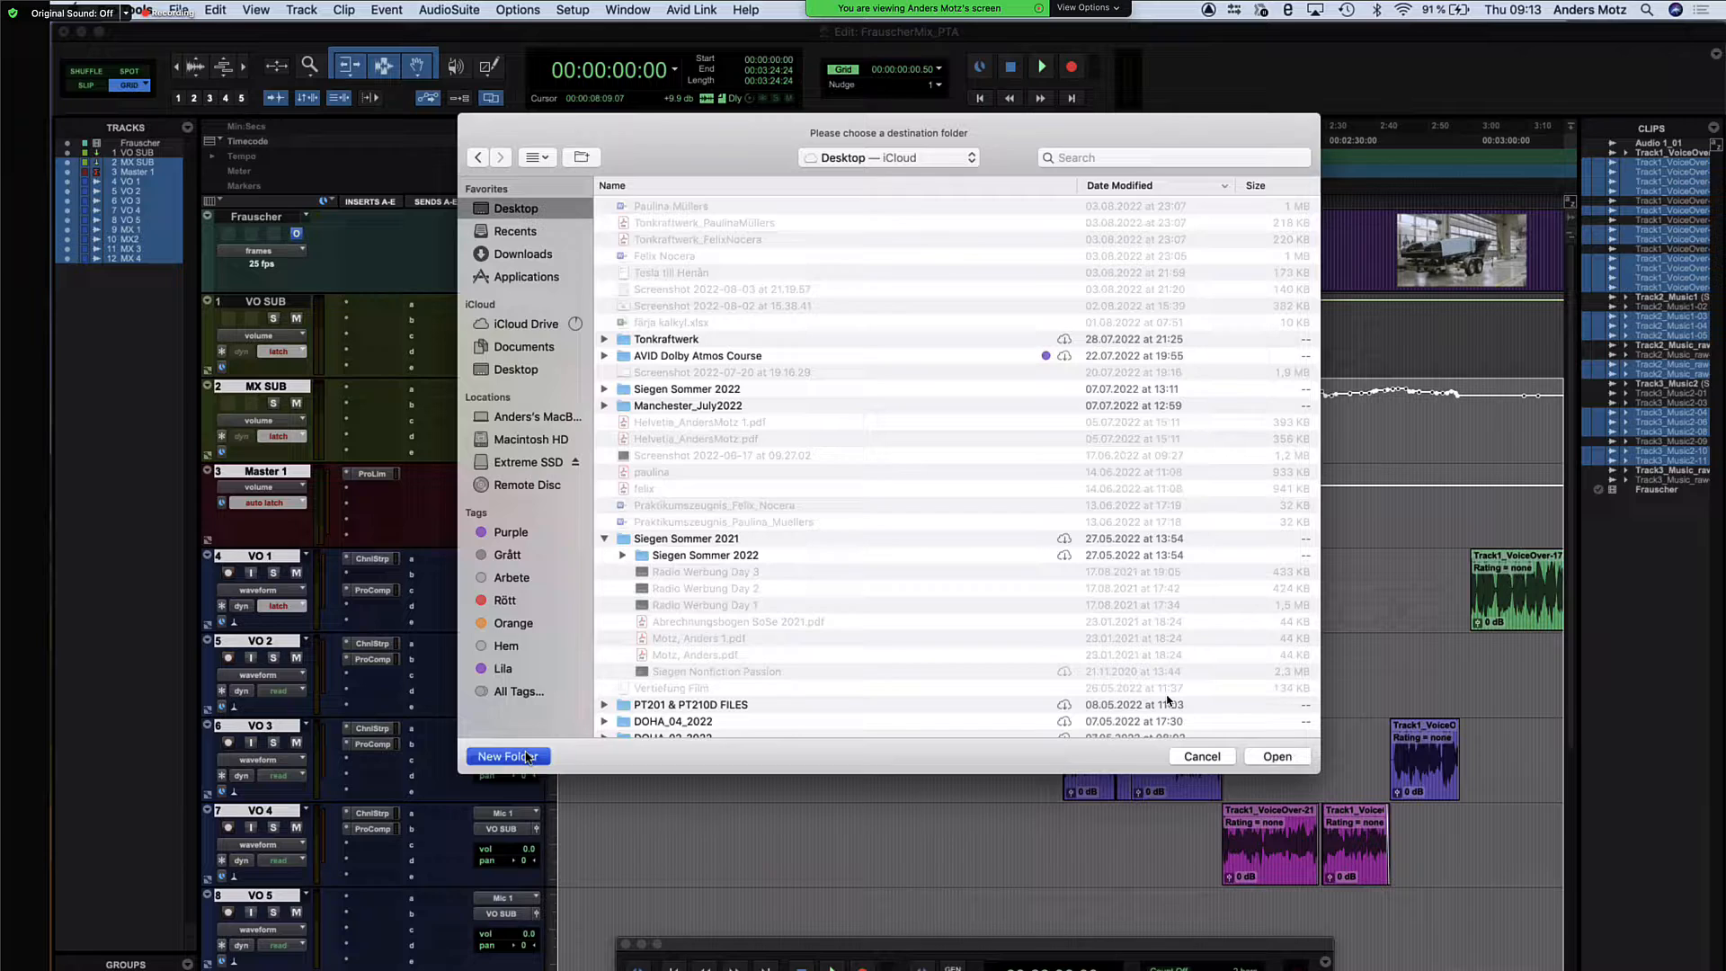
left_click(507, 755)
type("PTA Tracks")
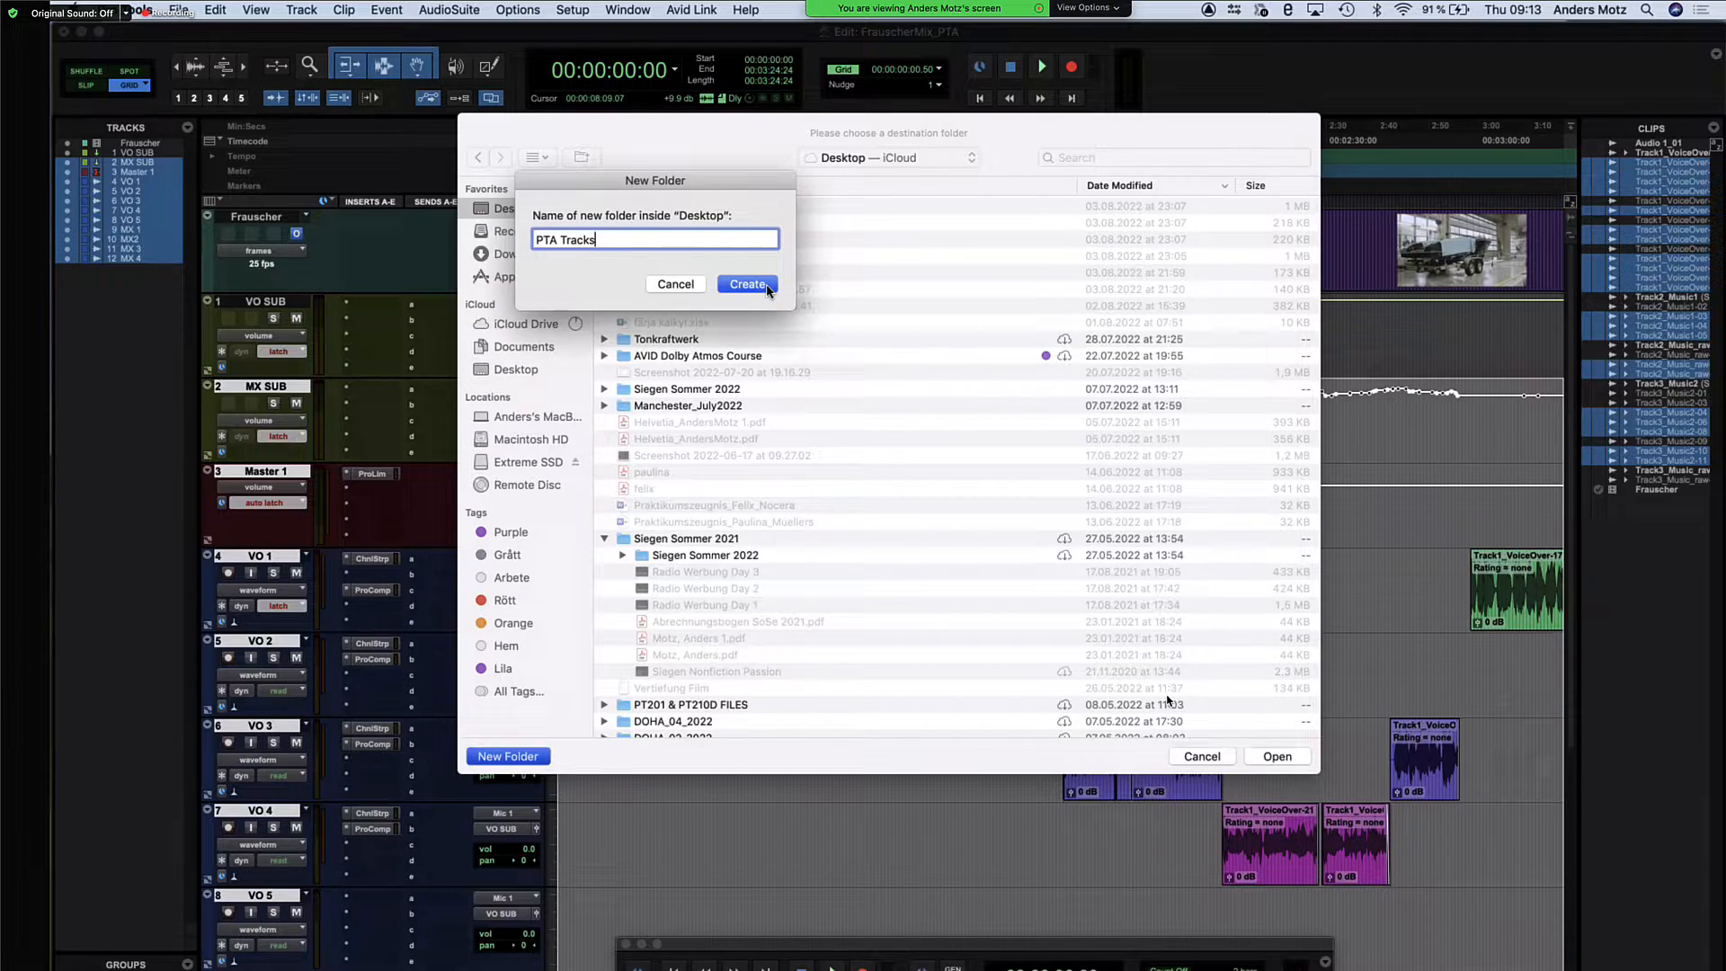
left_click(748, 284)
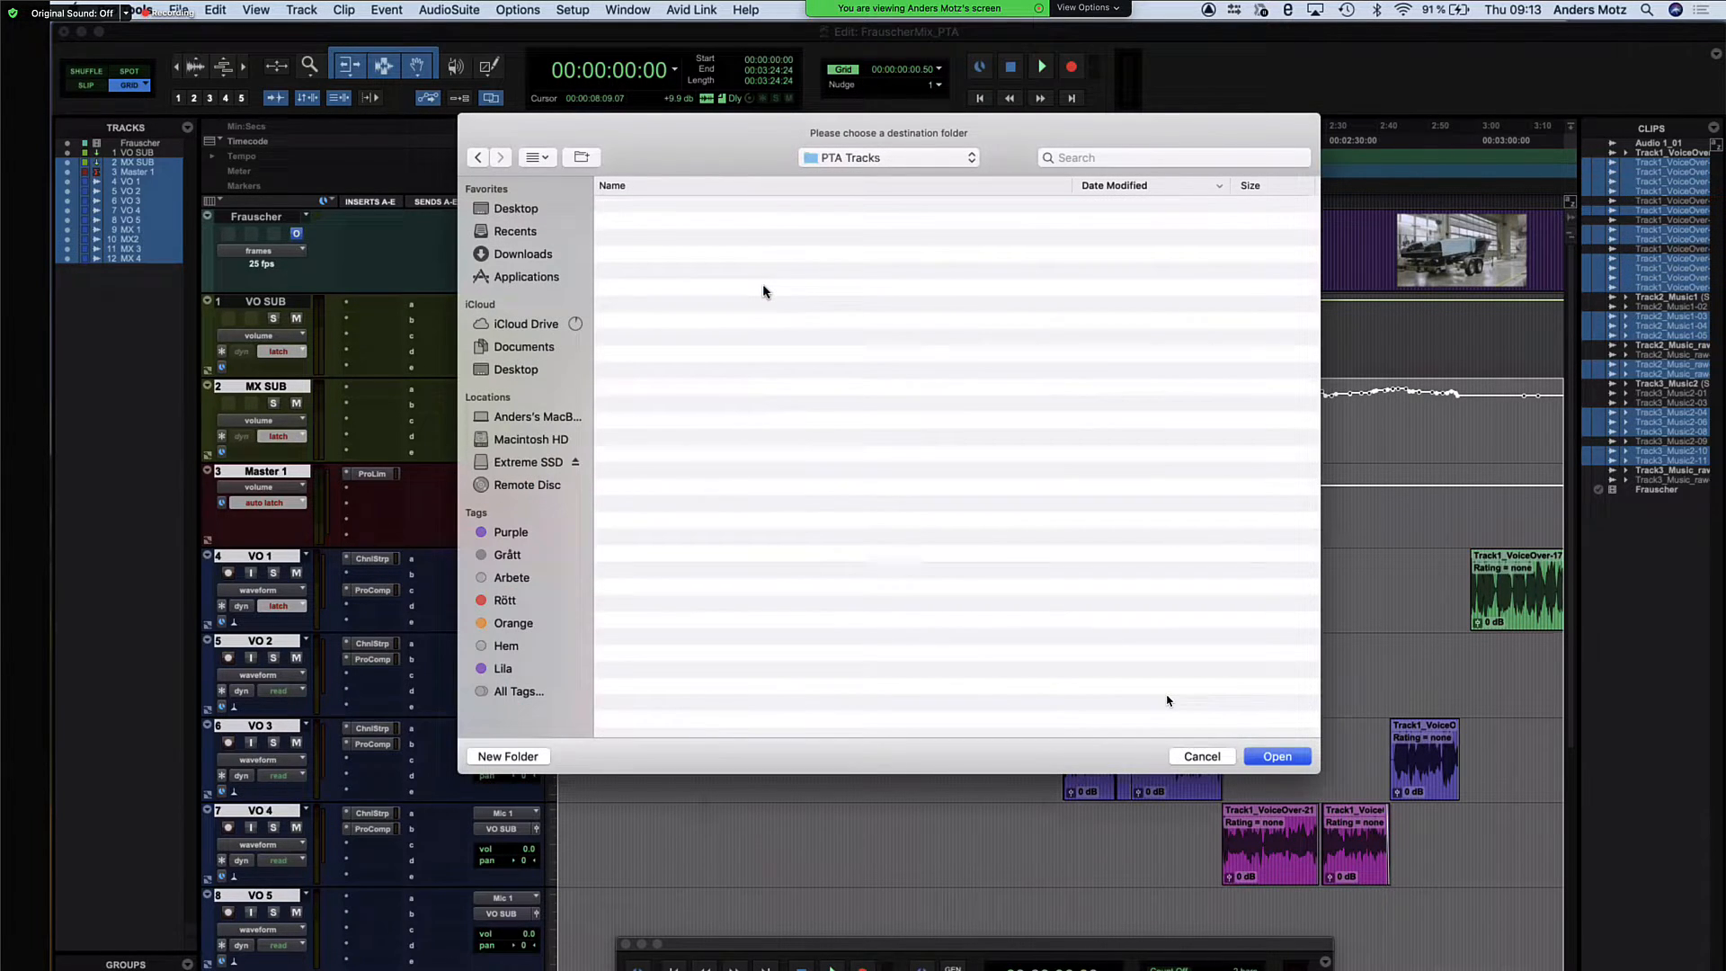
mouse_move(1241, 656)
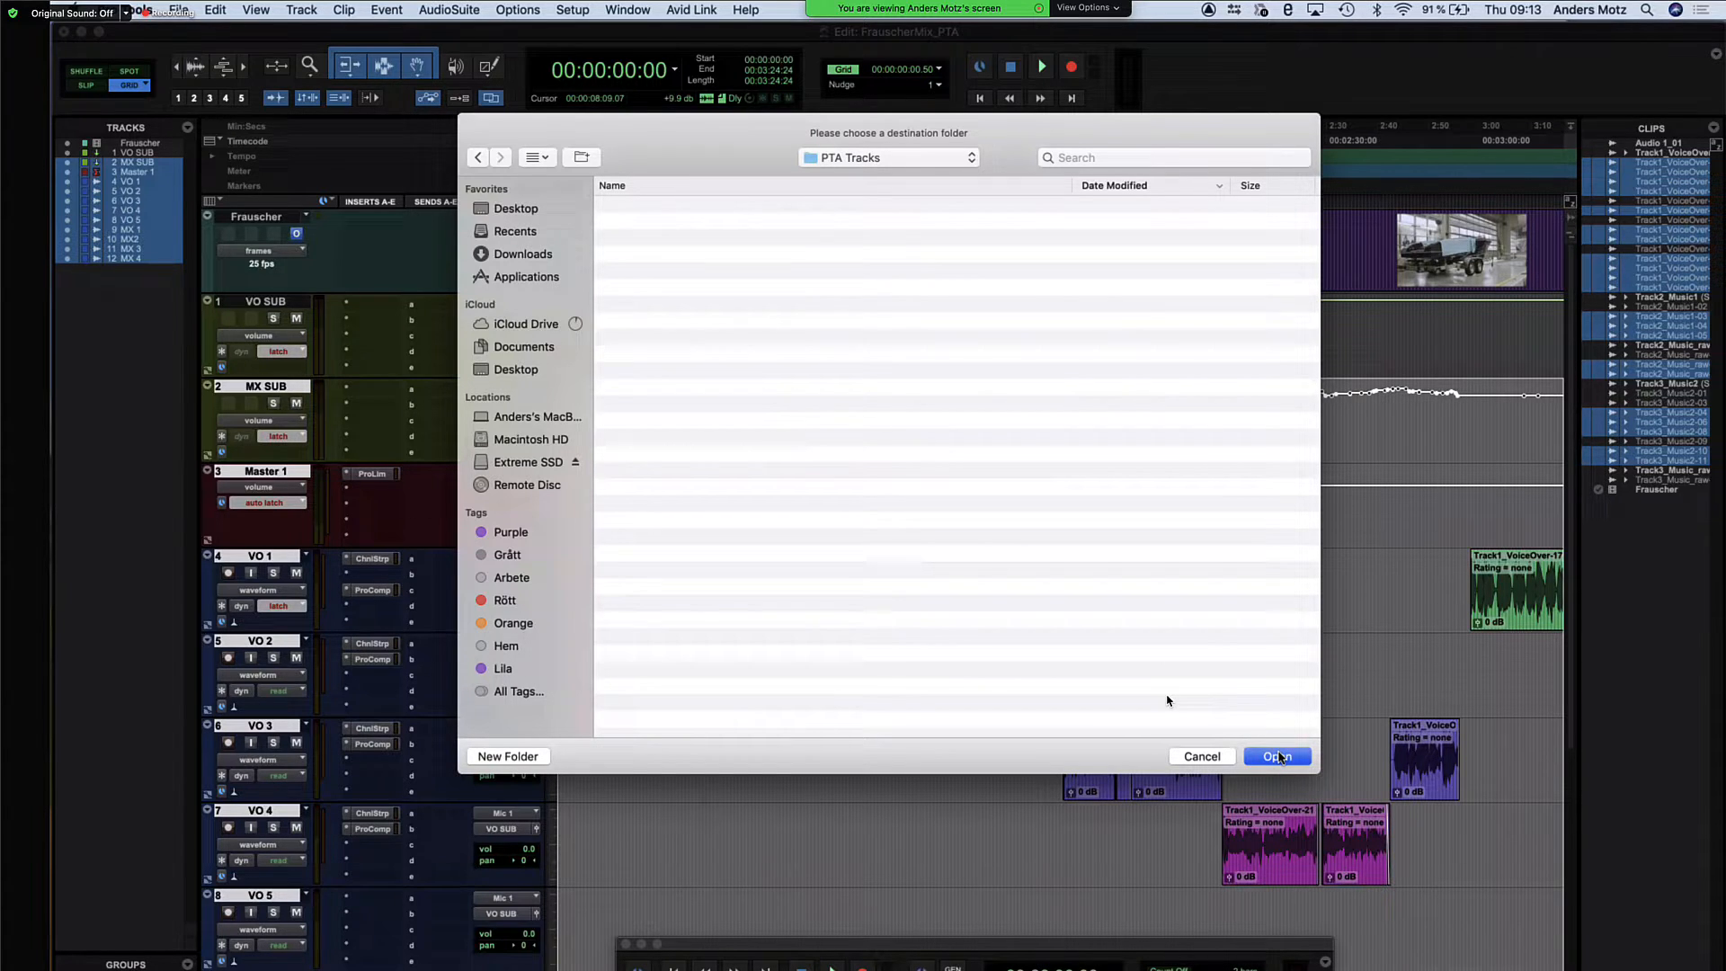
left_click(1277, 755)
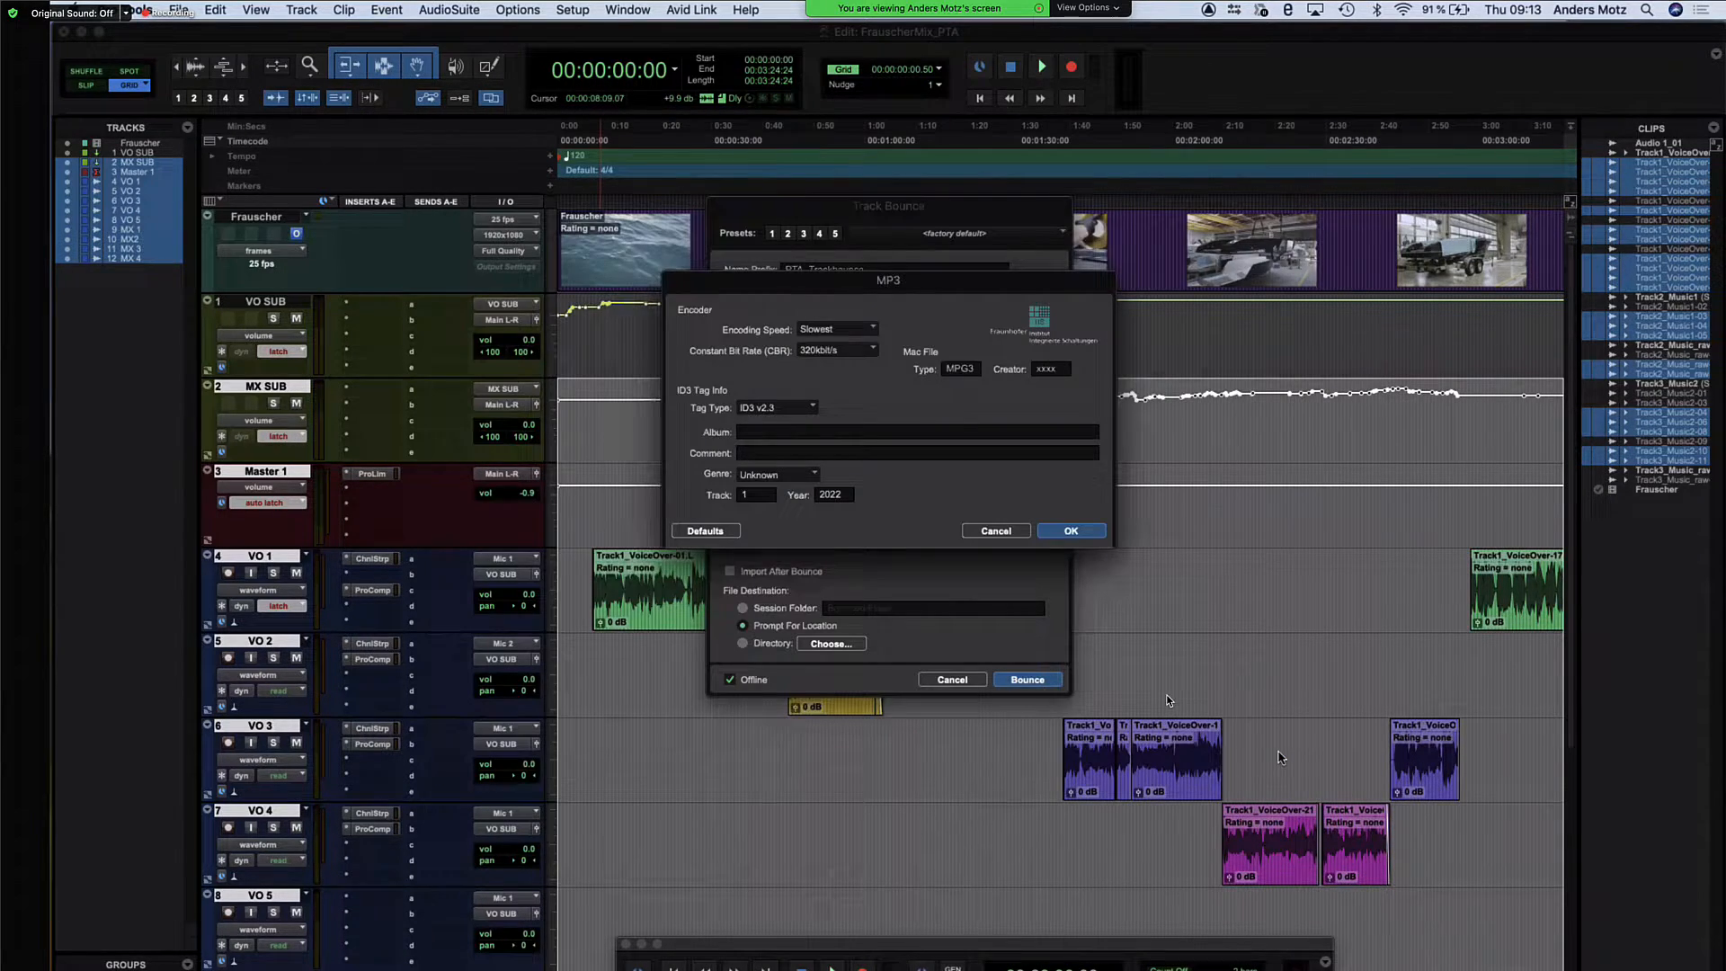
mouse_move(1220, 574)
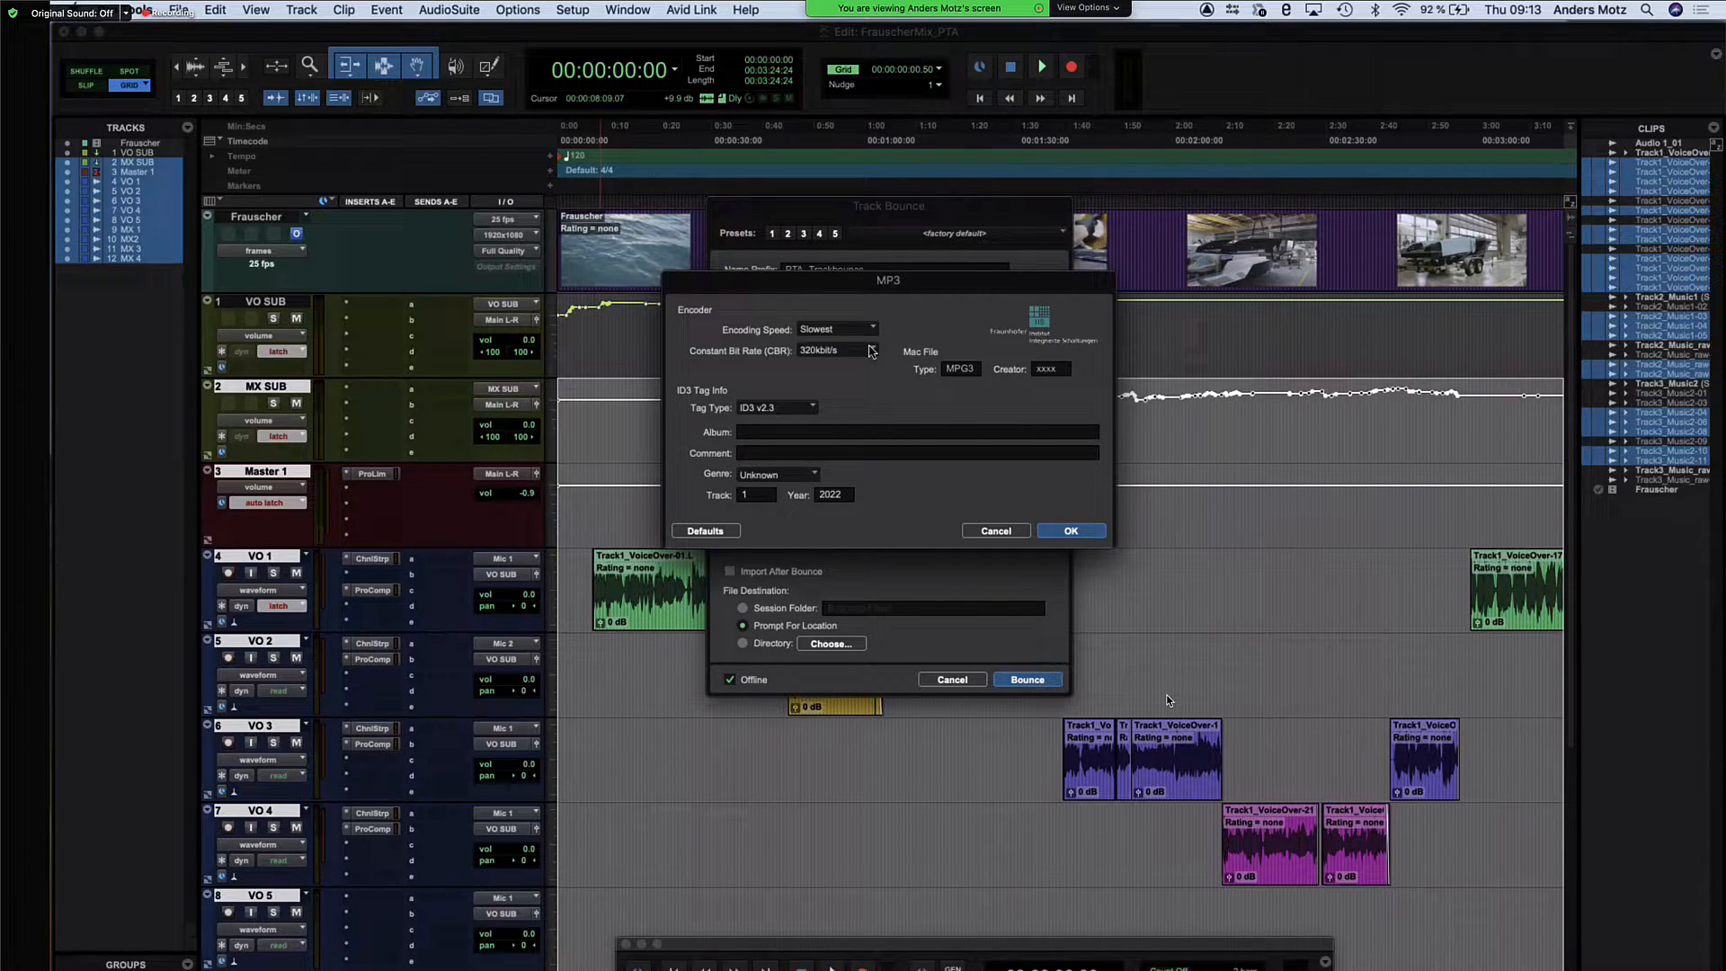
Set the MP3 constant bit rate to 128 kbit/s and confirm the encoder settings
left_click(836, 351)
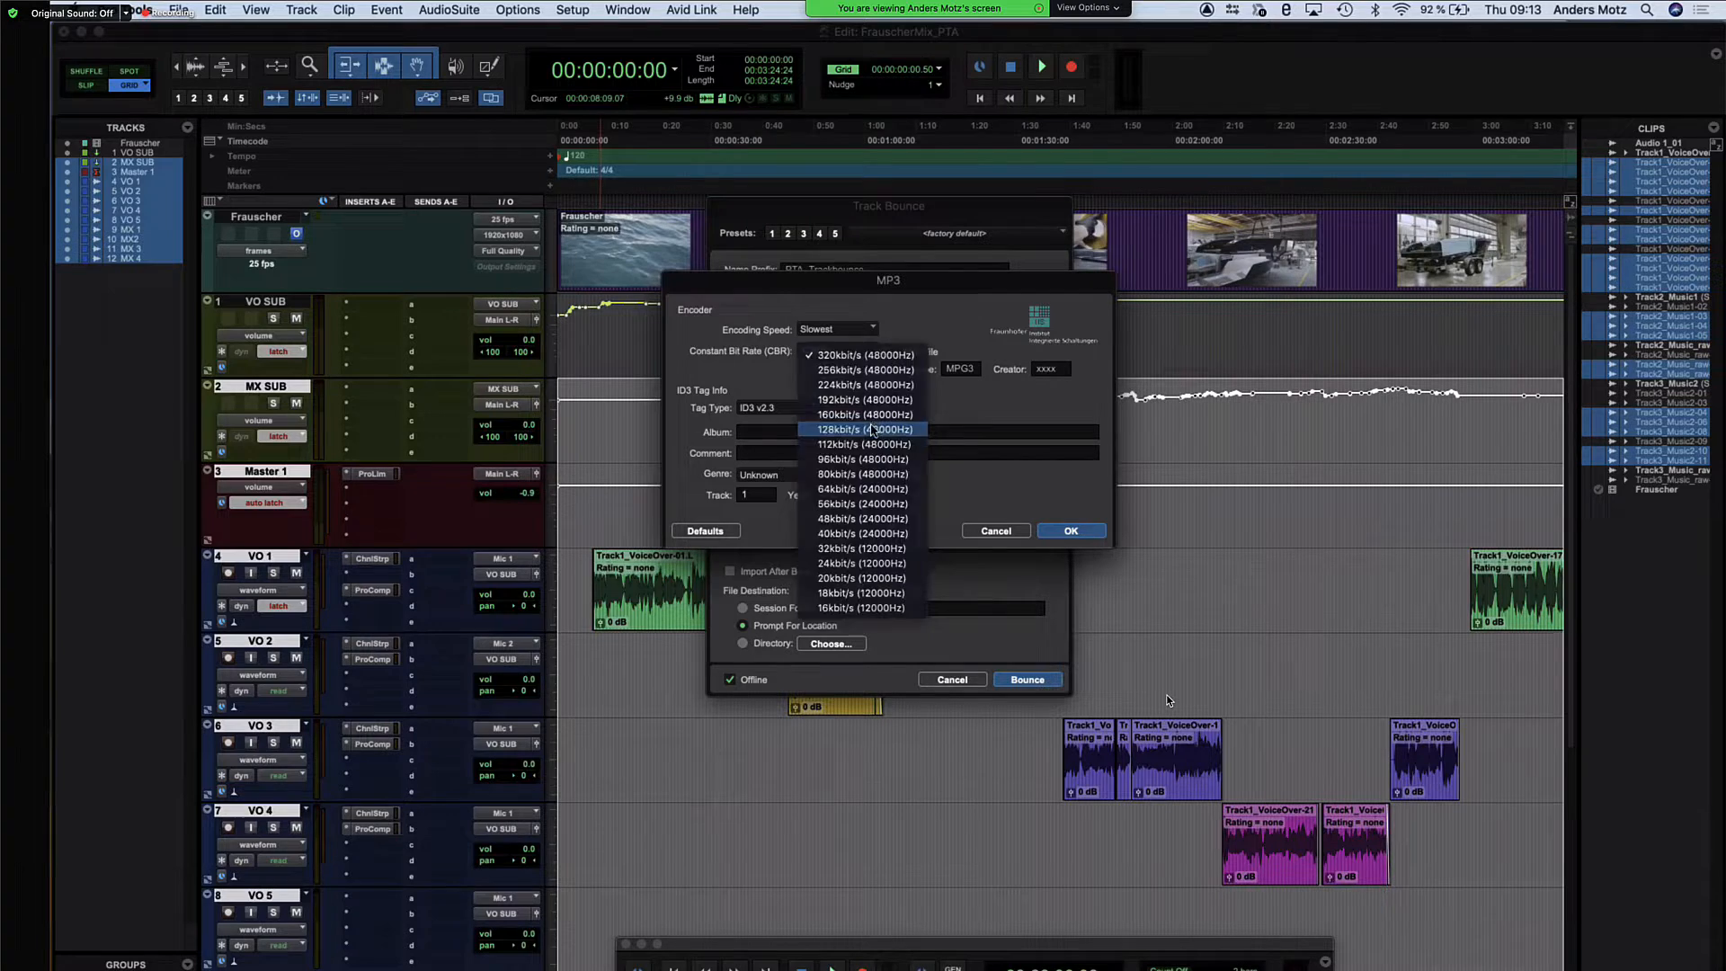
left_click(863, 428)
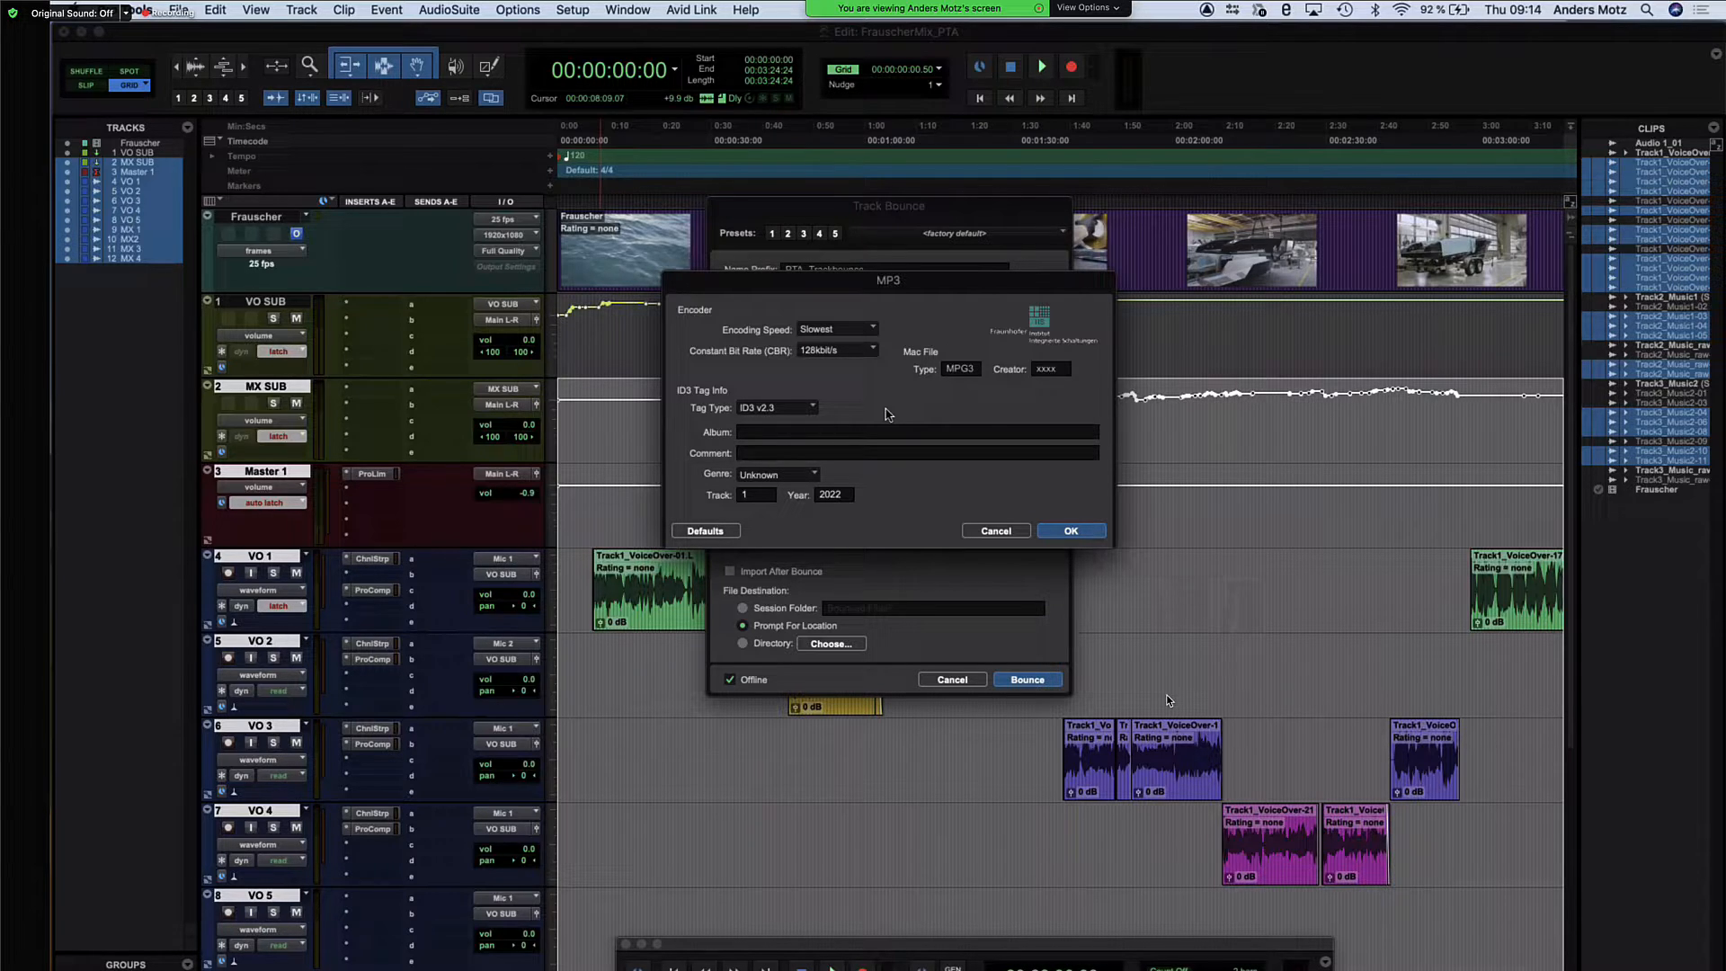
left_click(1070, 530)
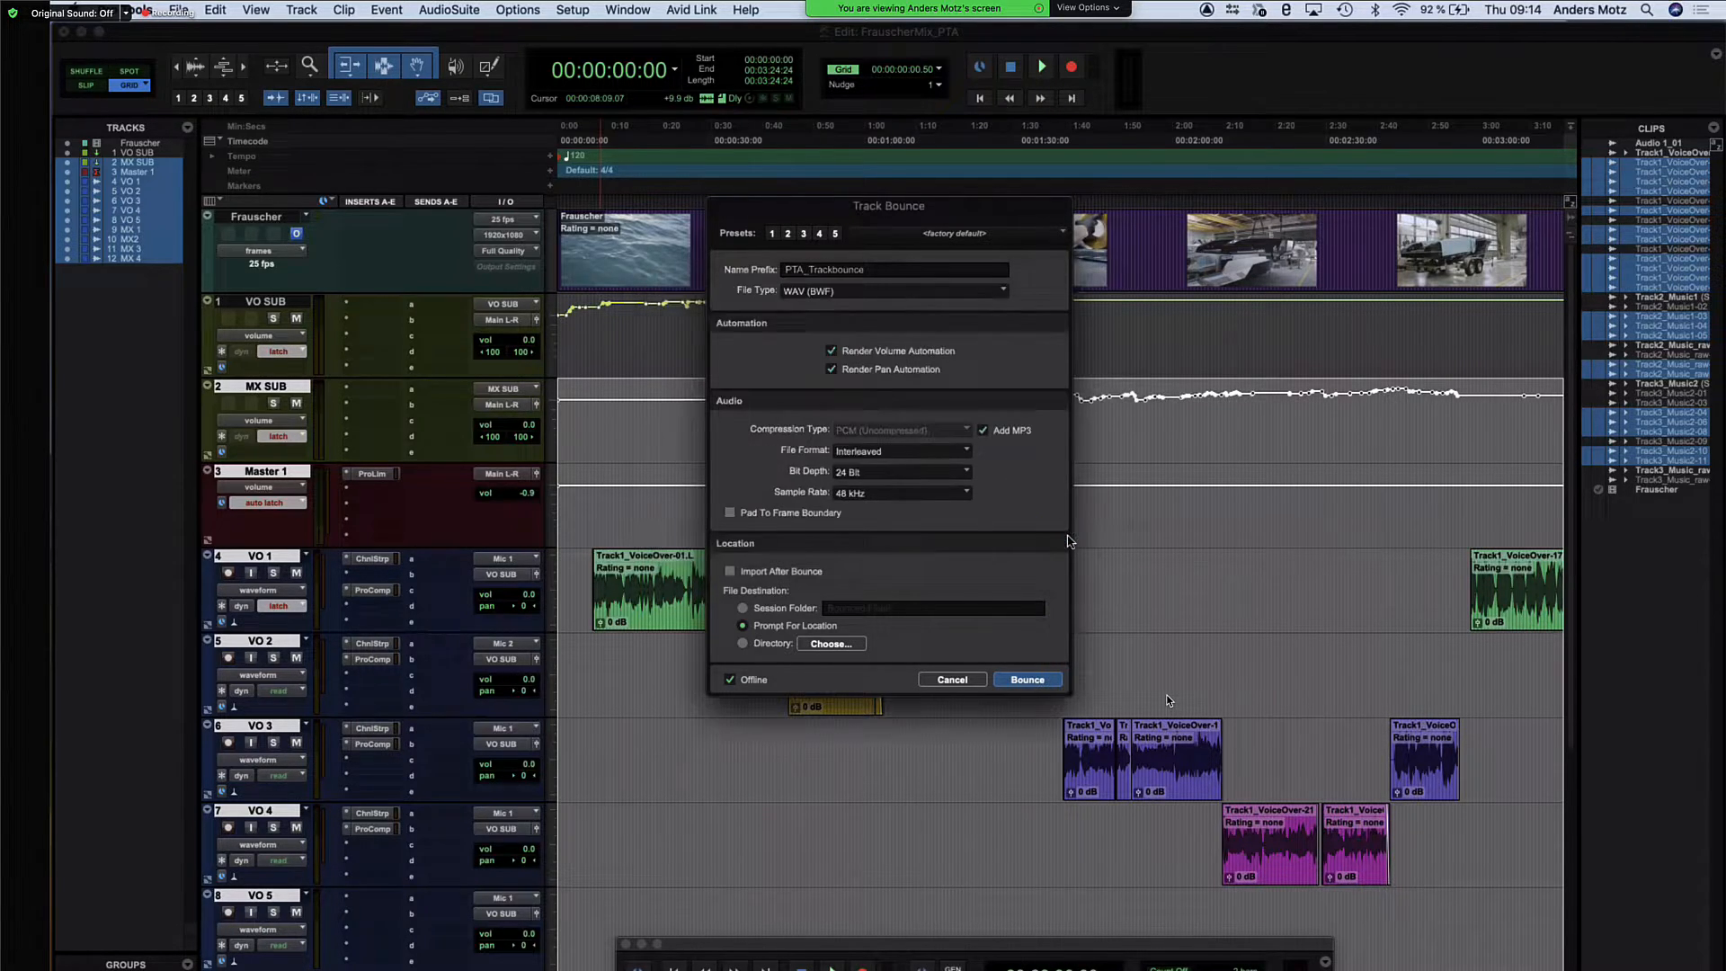
Run the offline bounce to completion and switch to a Finder window
left_click(1027, 680)
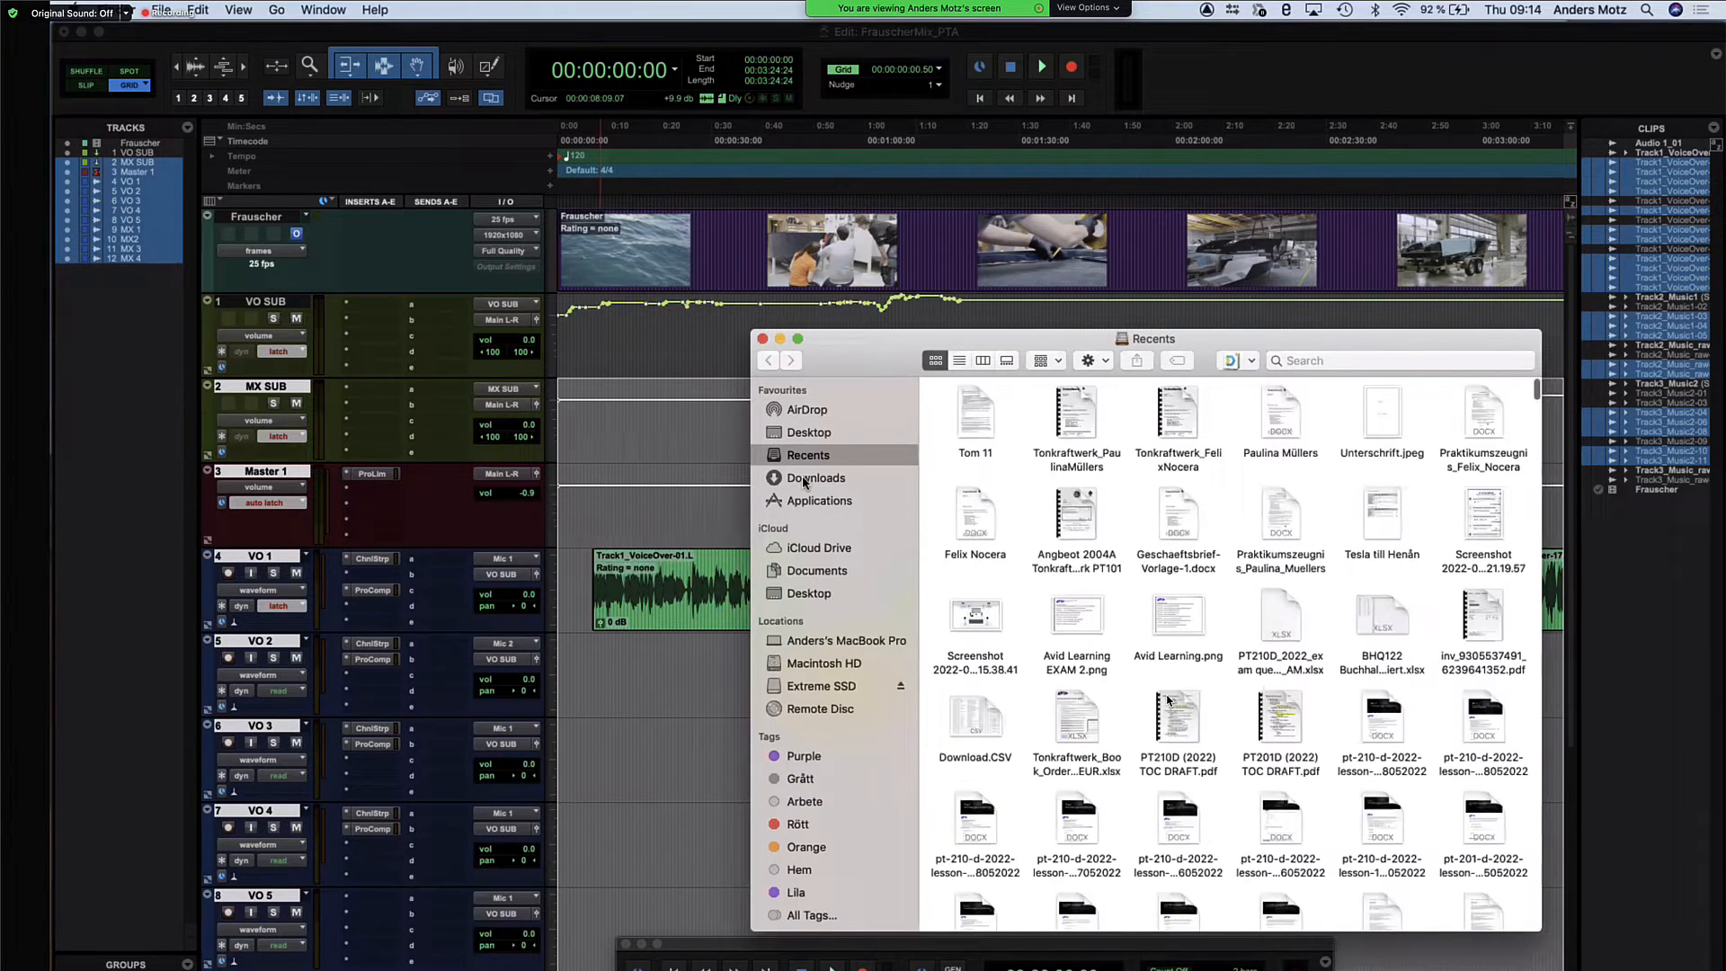
Show the desktop's PTA Tracks folder in List view with its bounced WAV and MP3 files
left_click(809, 431)
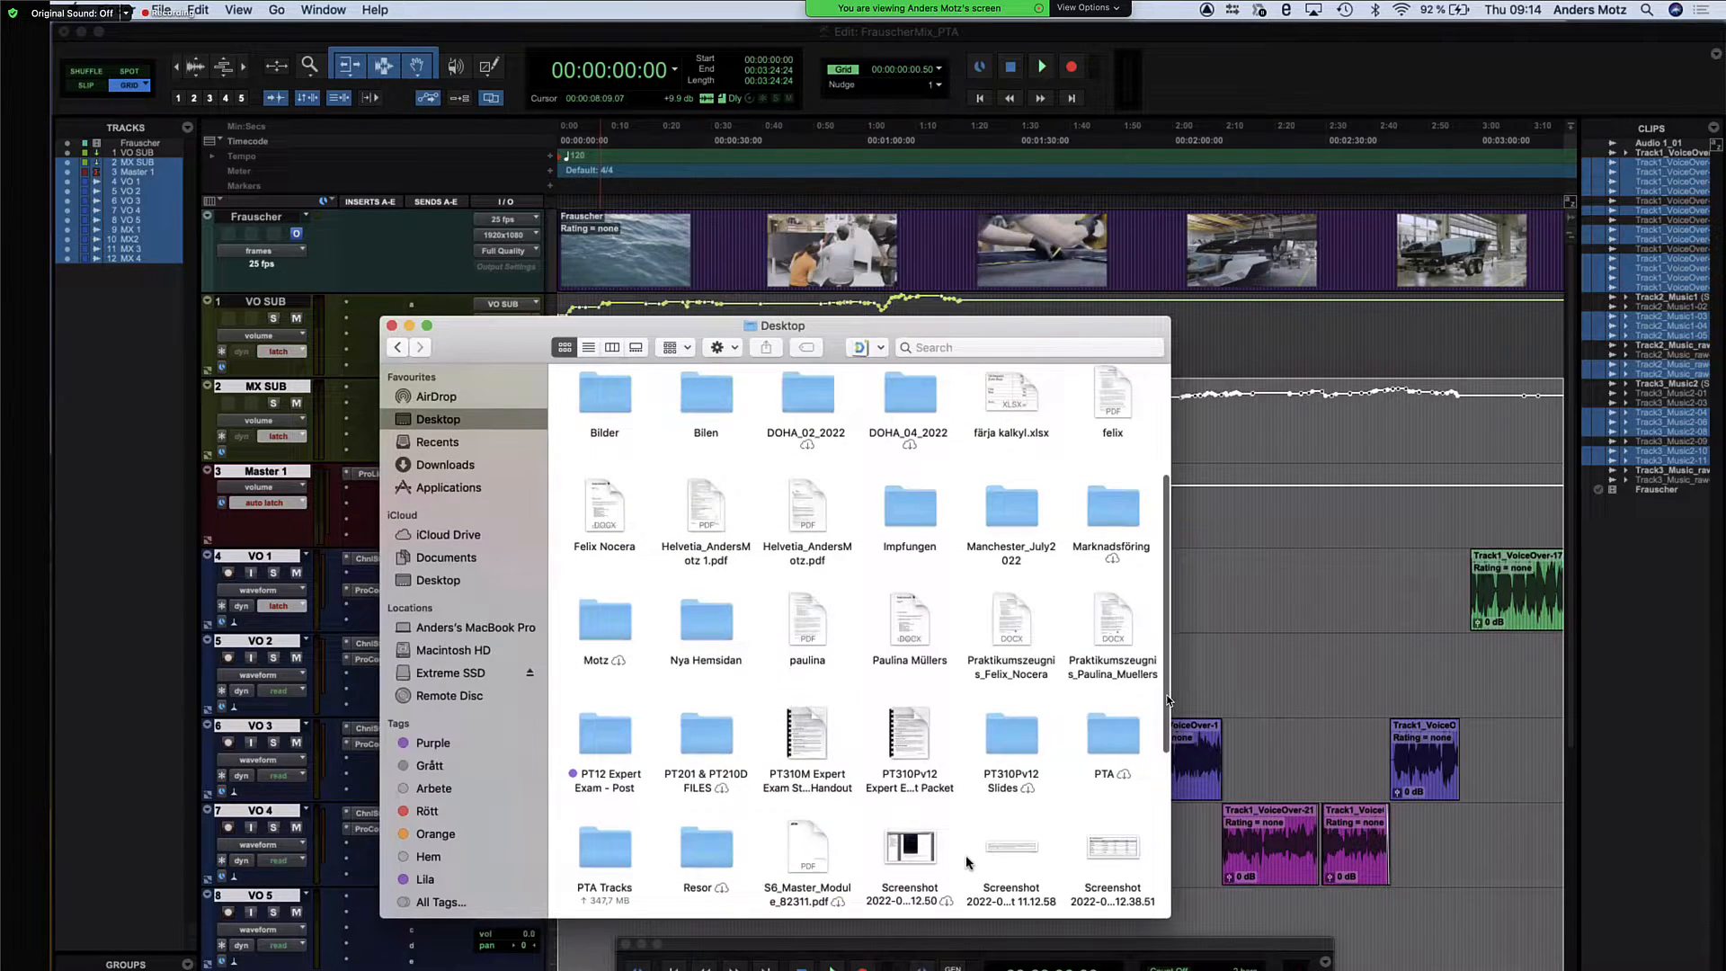
scroll("down", 3)
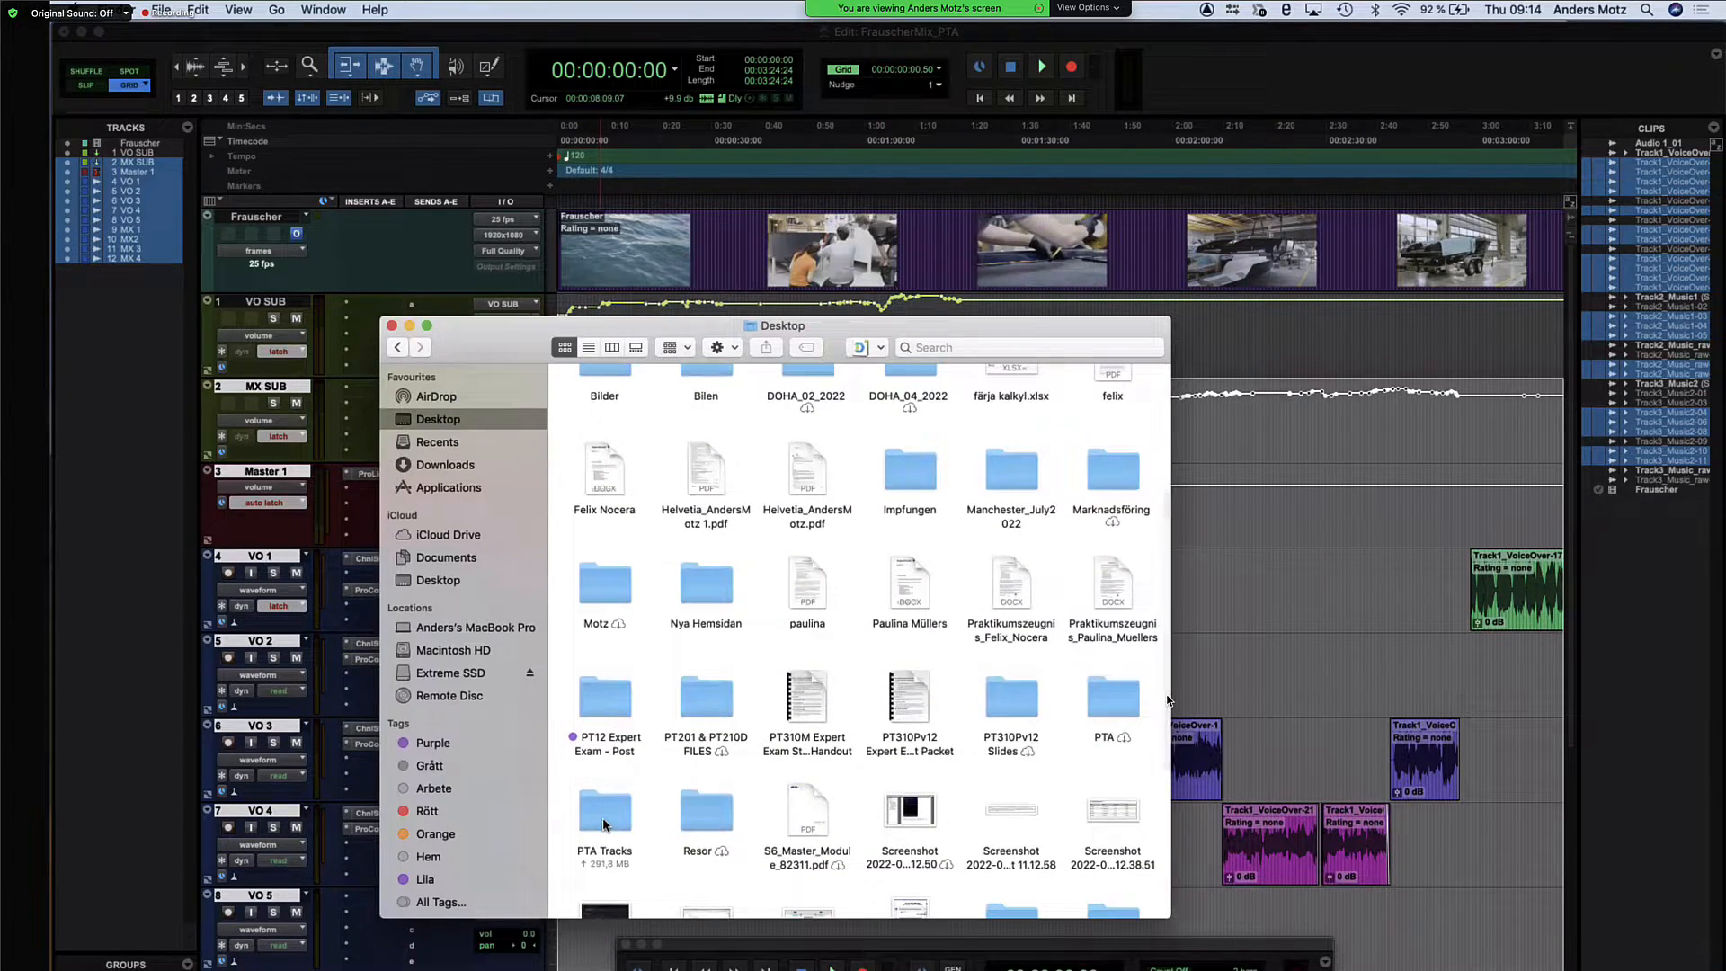
double_click(605, 809)
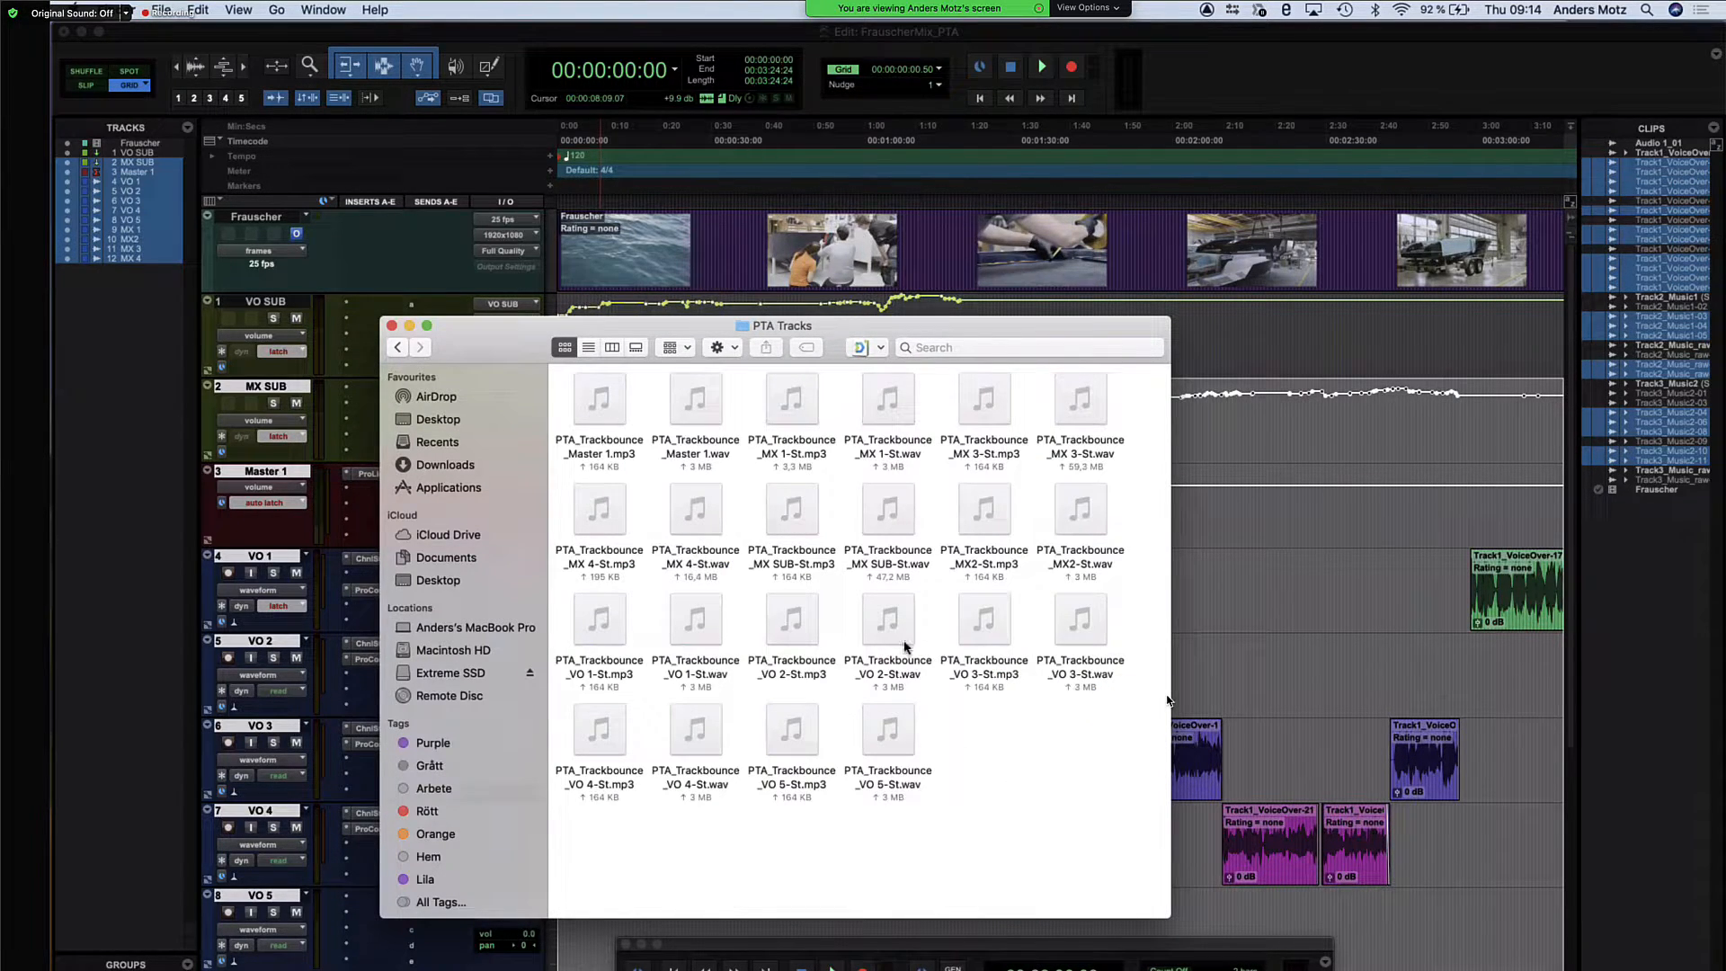
left_click(590, 347)
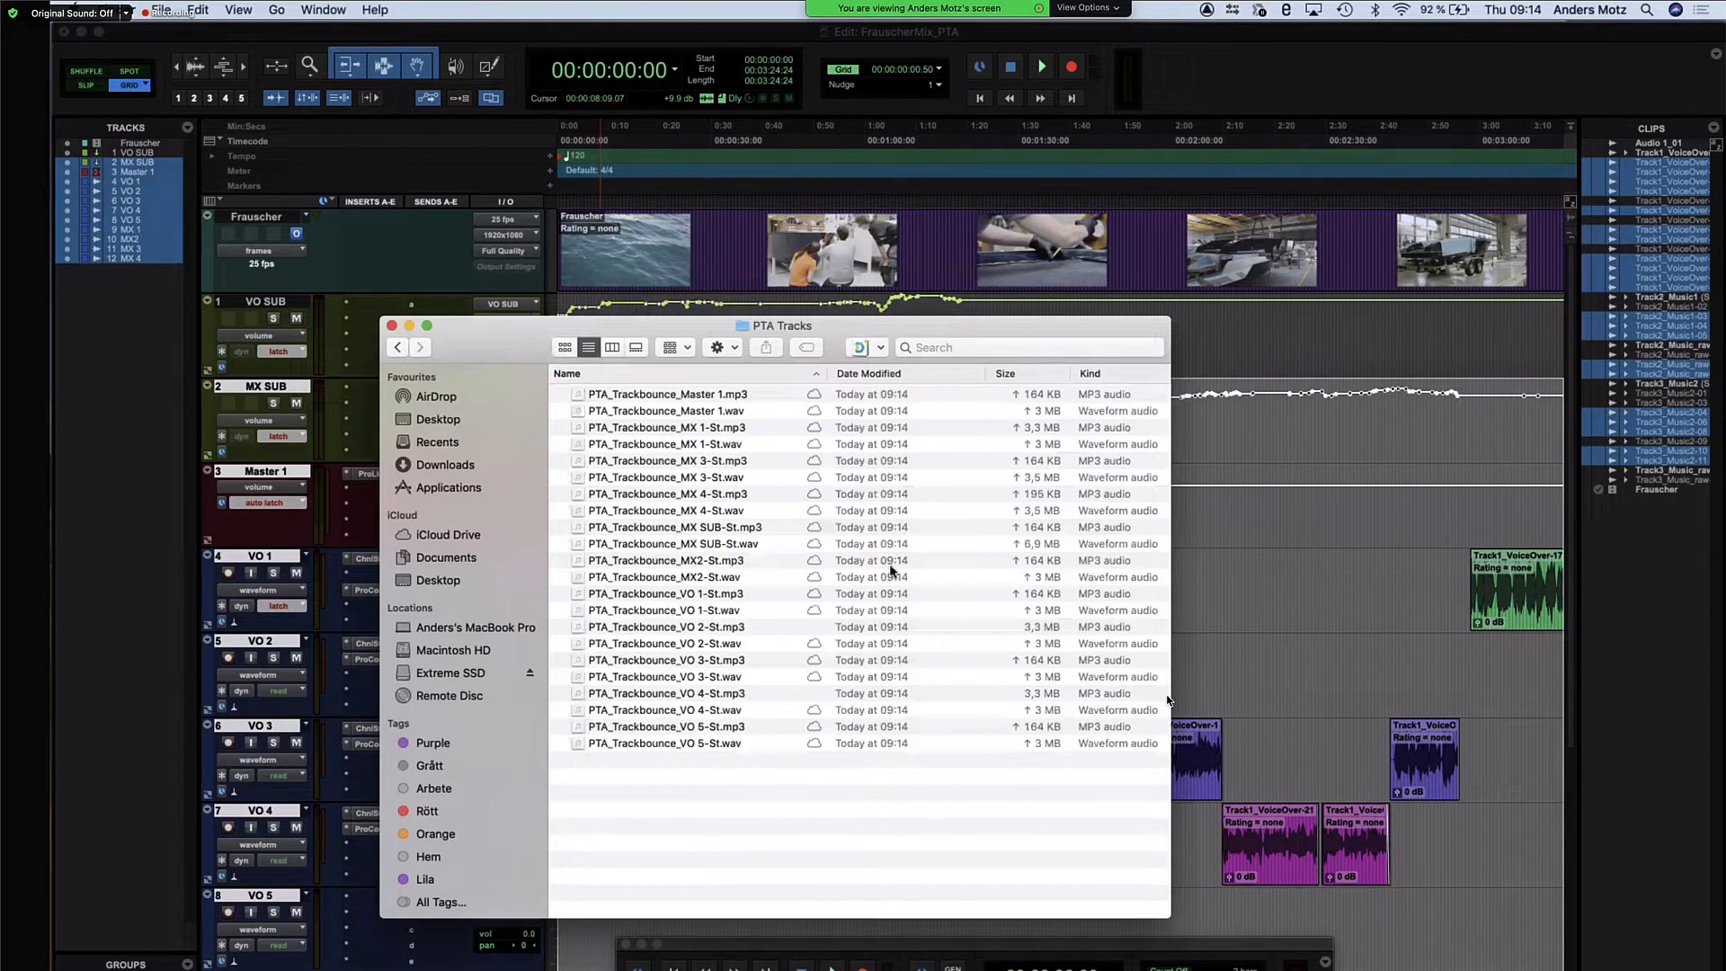